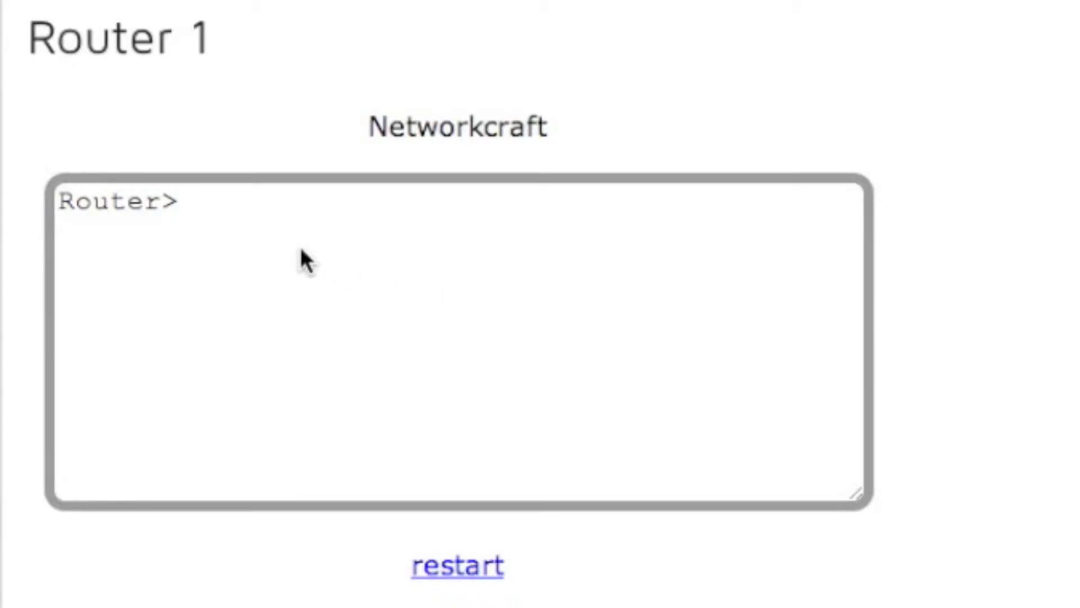
# Enter privileged and global configuration mode on router 1 and select interface e0
pyautogui.scroll(-3)
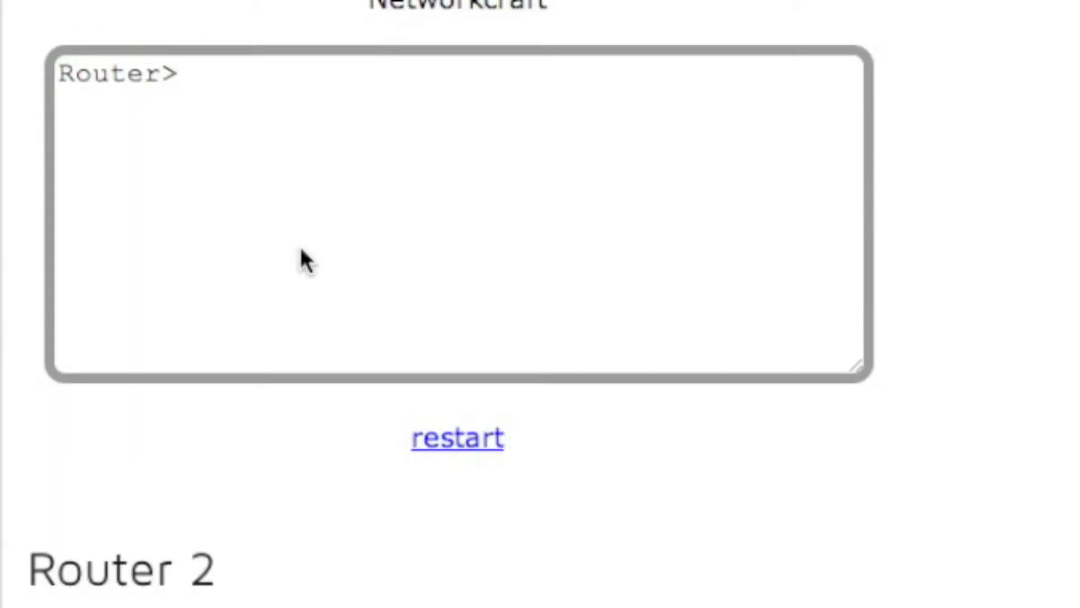
pyautogui.click(457, 438)
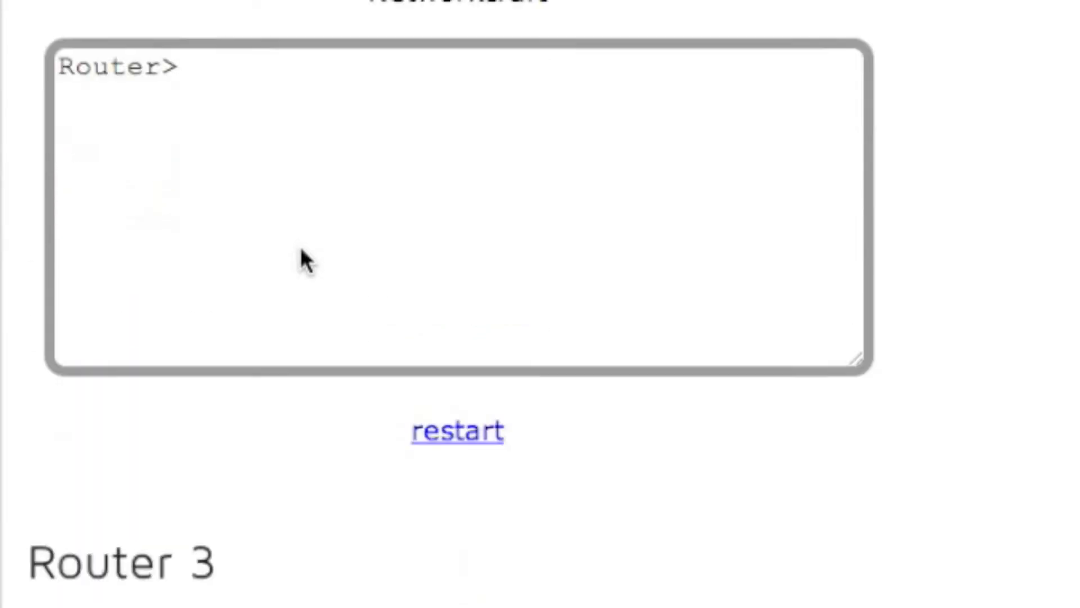
pyautogui.scroll(-3)
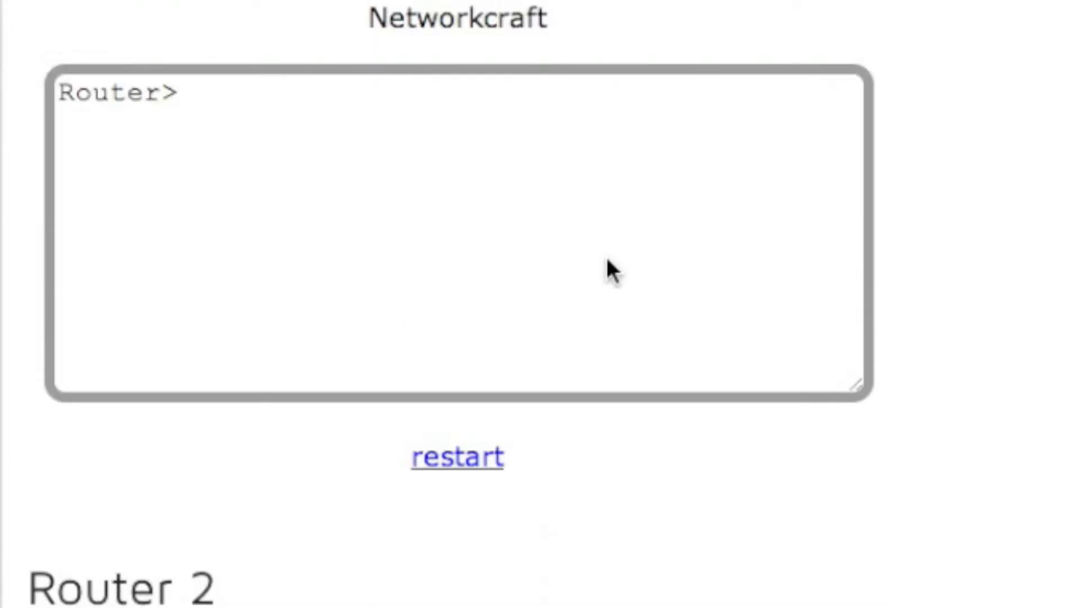
pyautogui.scroll(-3)
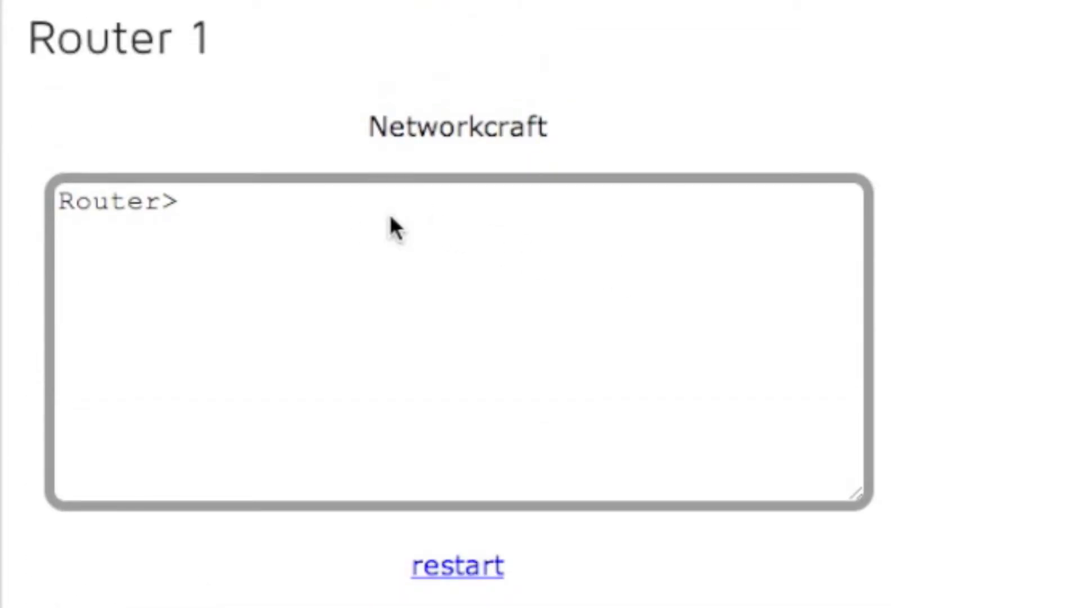
pyautogui.write('enable')
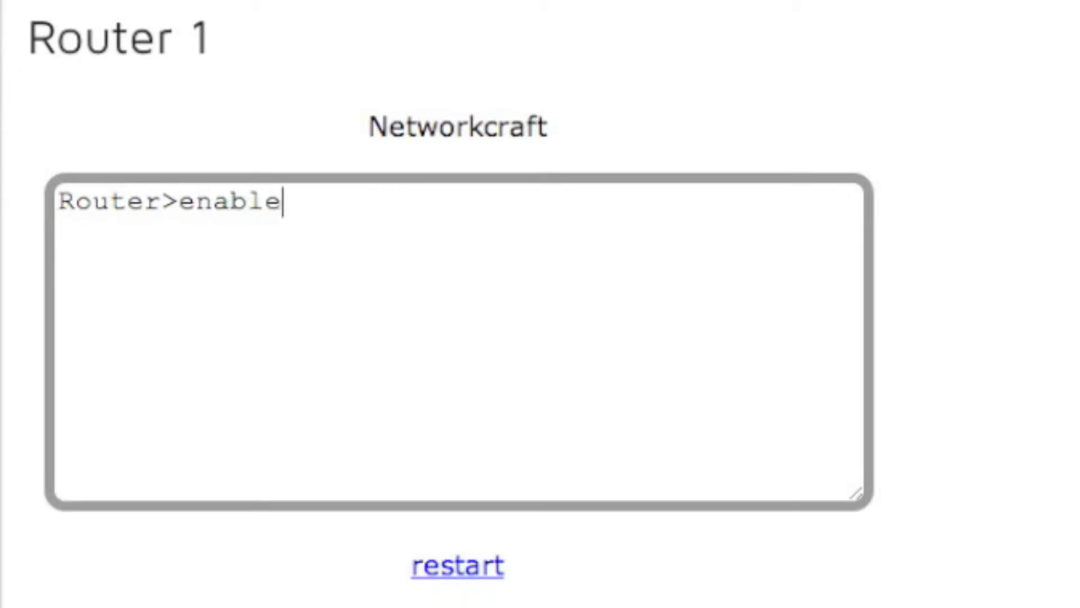
pyautogui.write('config t')
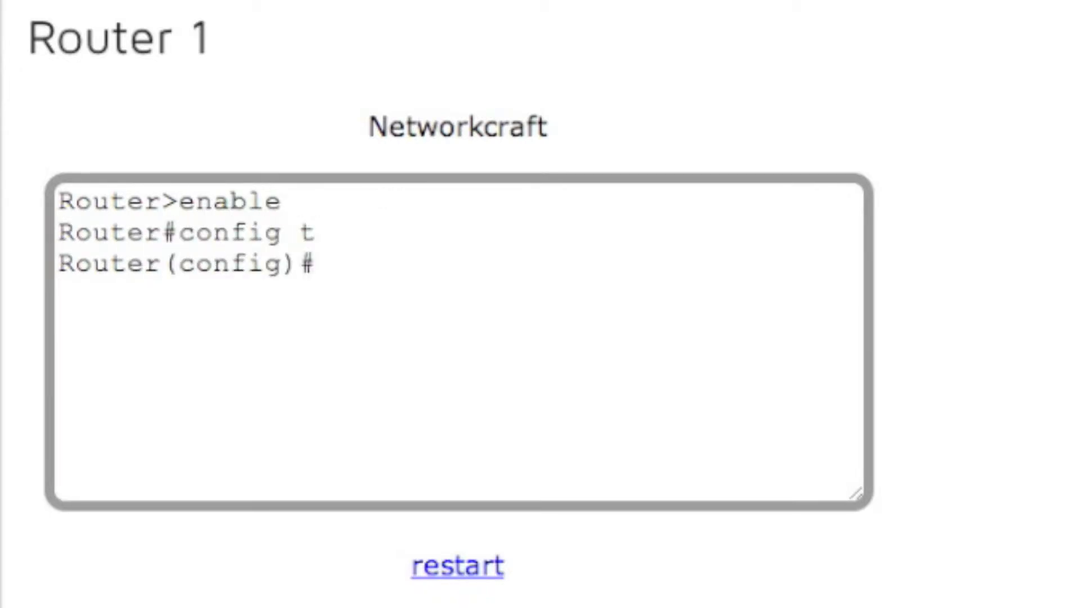
pyautogui.write('interface e0')
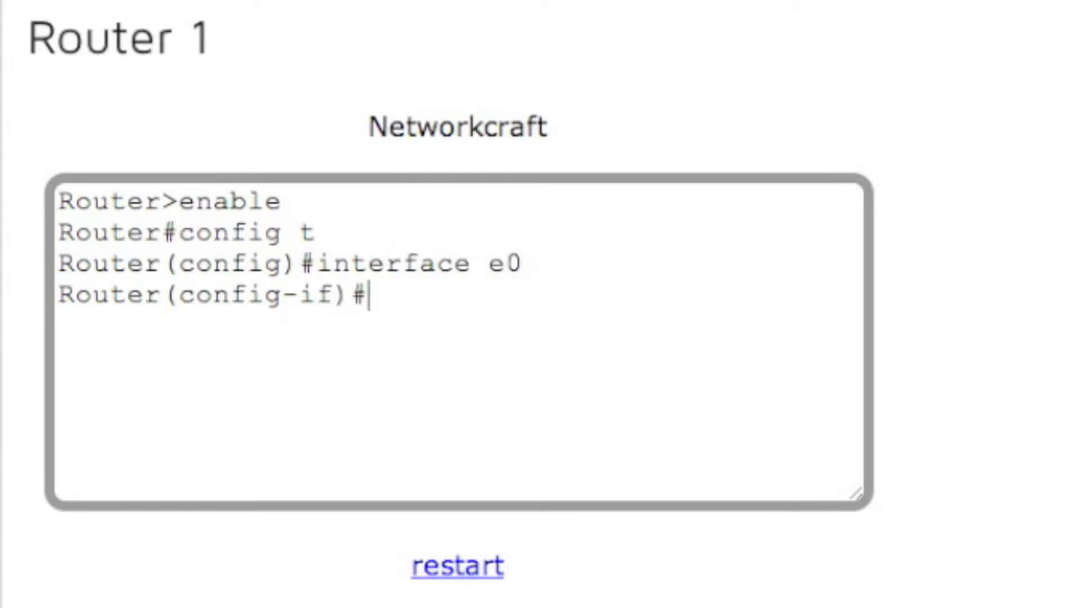
# Assign e0 the address 10.10.1.2 255.255.255.0, issue no shutdown, and exit interface configuration
pyautogui.write('ip address 10')
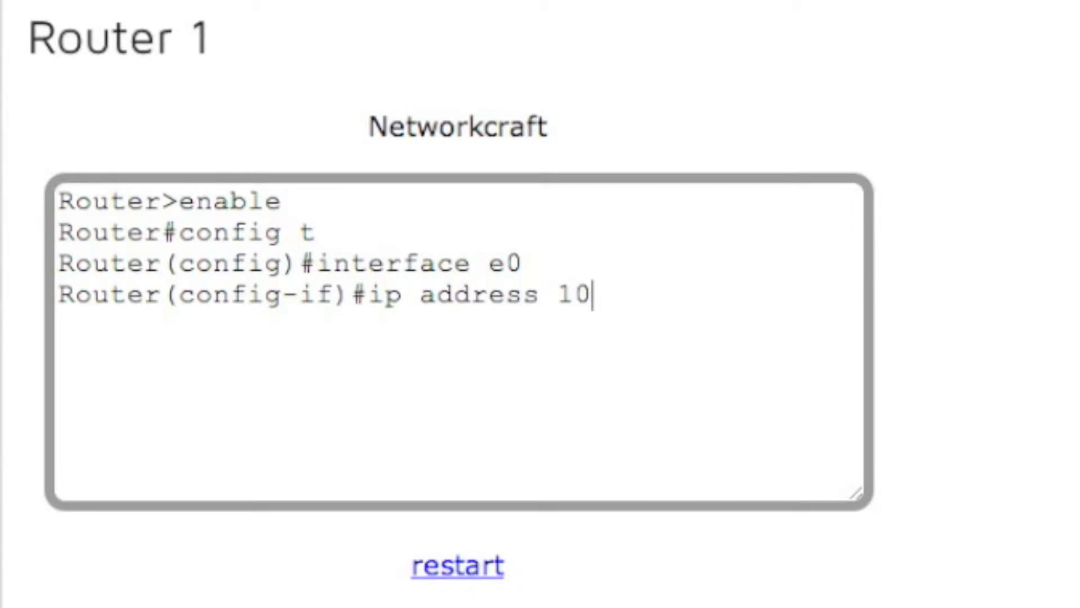
pyautogui.write('.10.1.2')
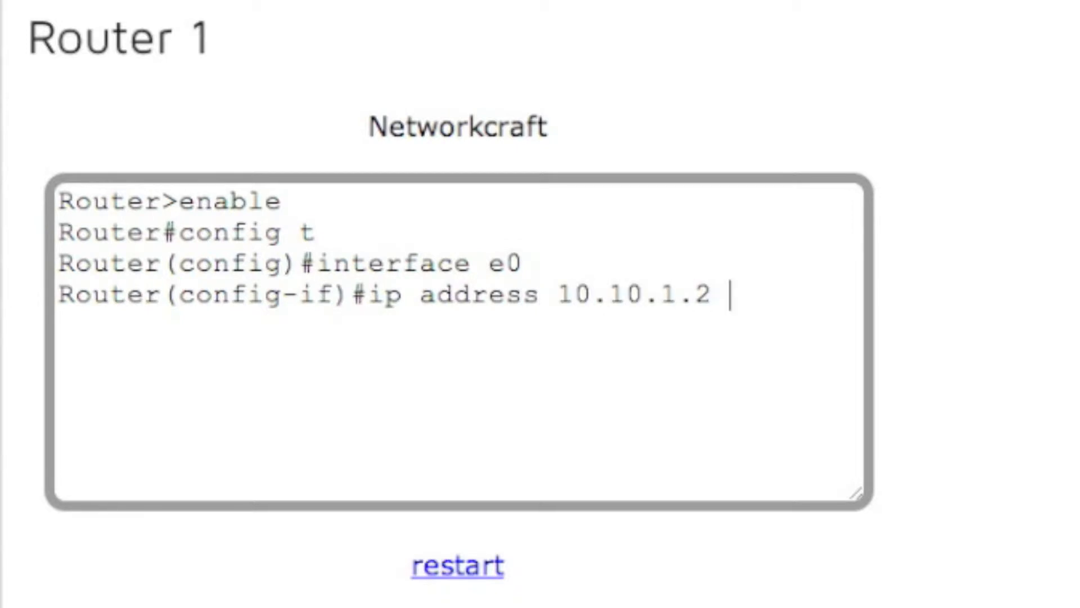
pyautogui.write('255.25')
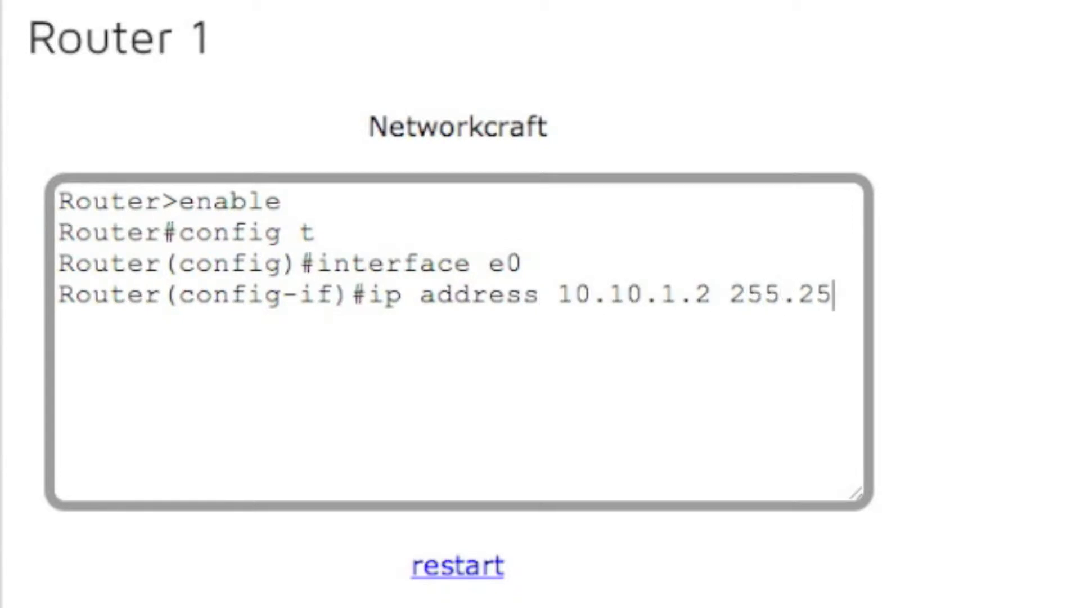
pyautogui.write('55.255.0')
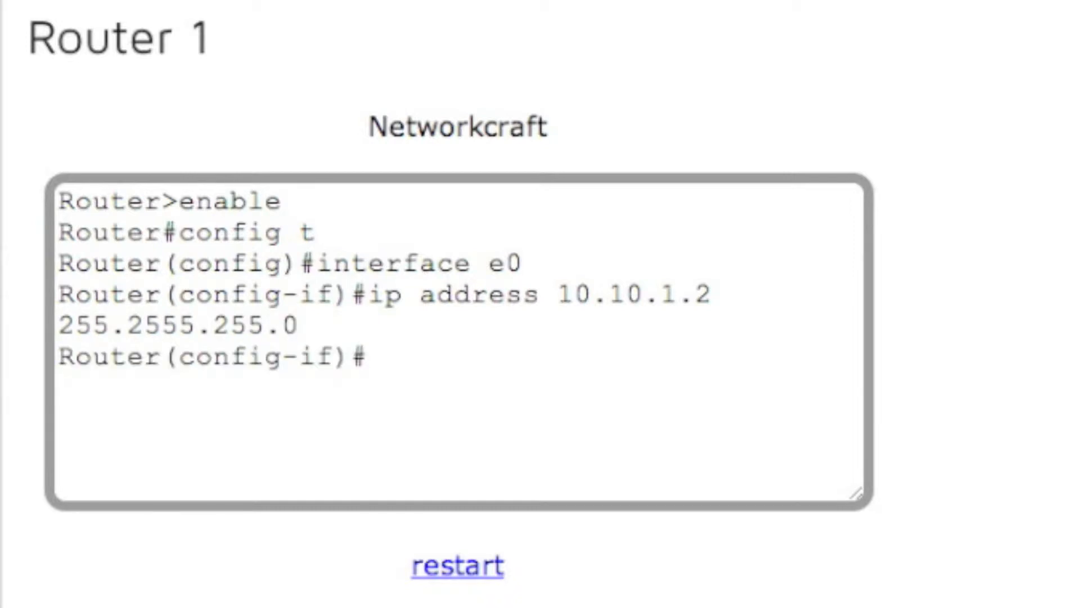
pyautogui.write('no shut')
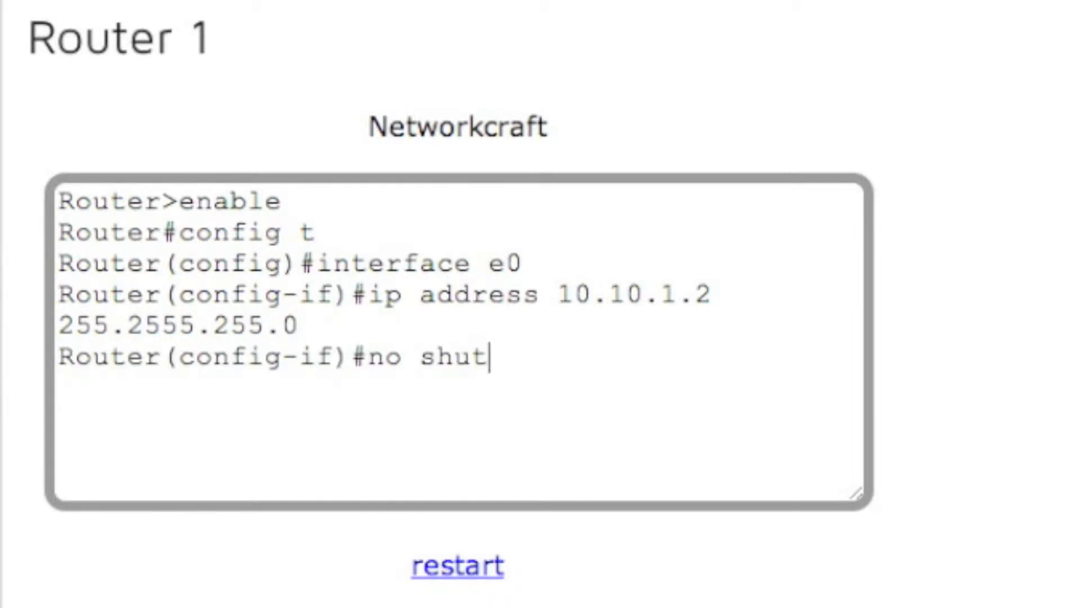
pyautogui.write('down')
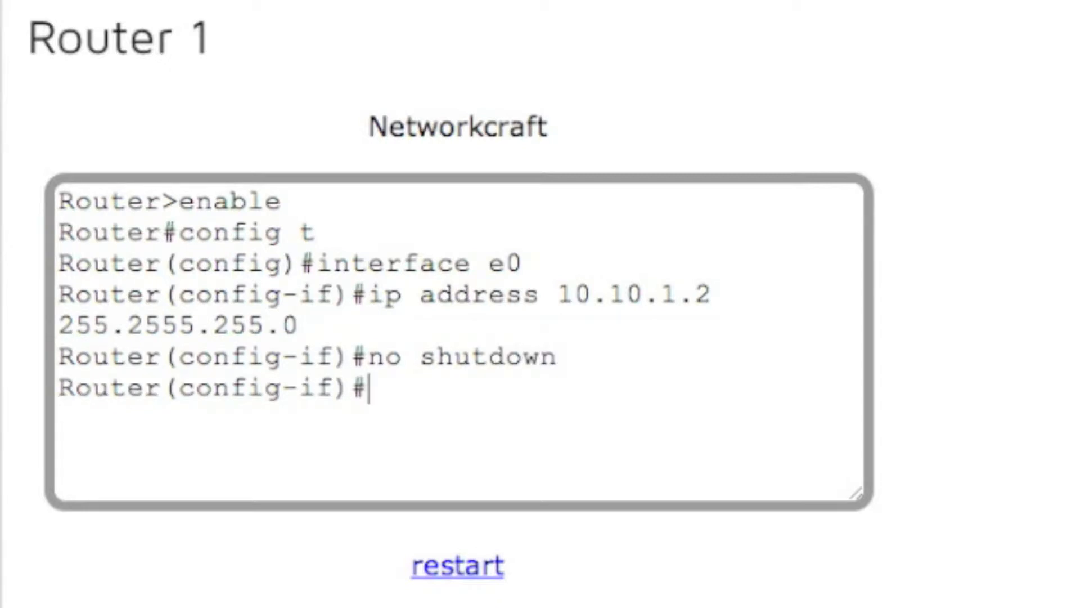
pyautogui.write('exit')
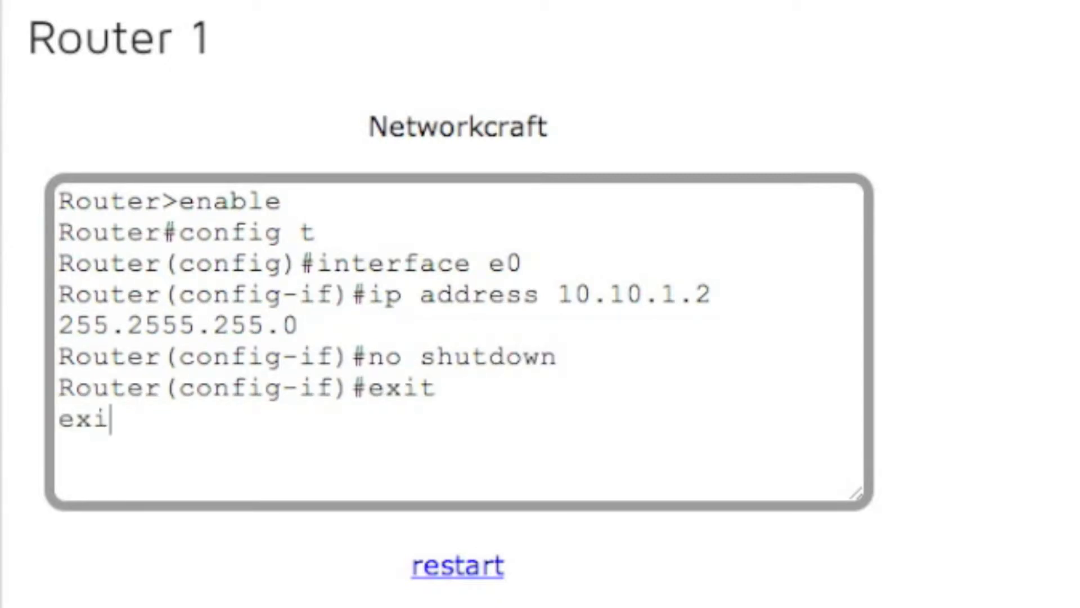
pyautogui.press('Backspace')
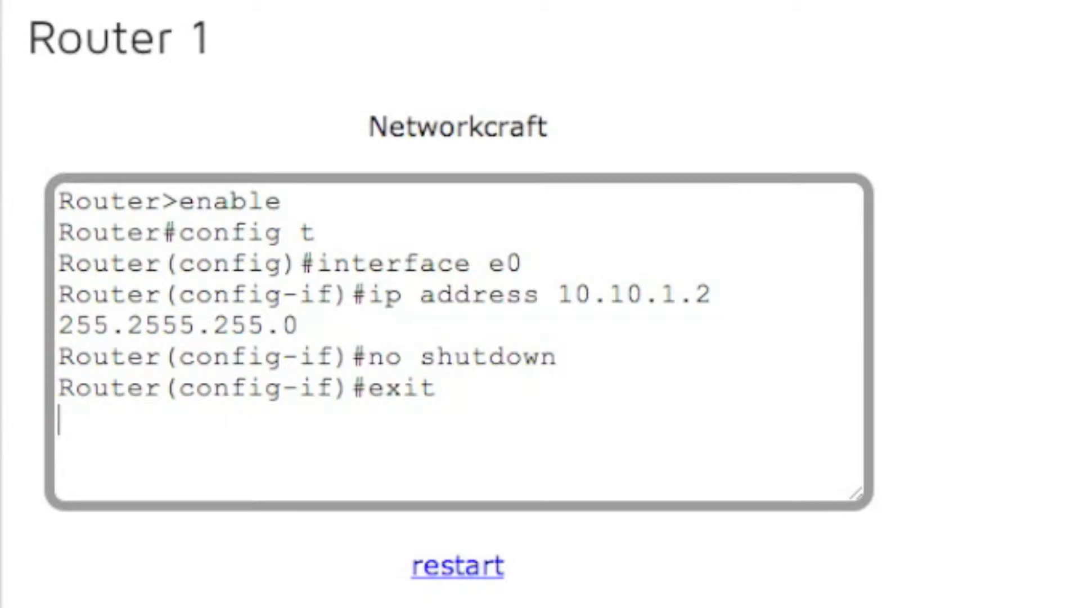
pyautogui.write('exit')
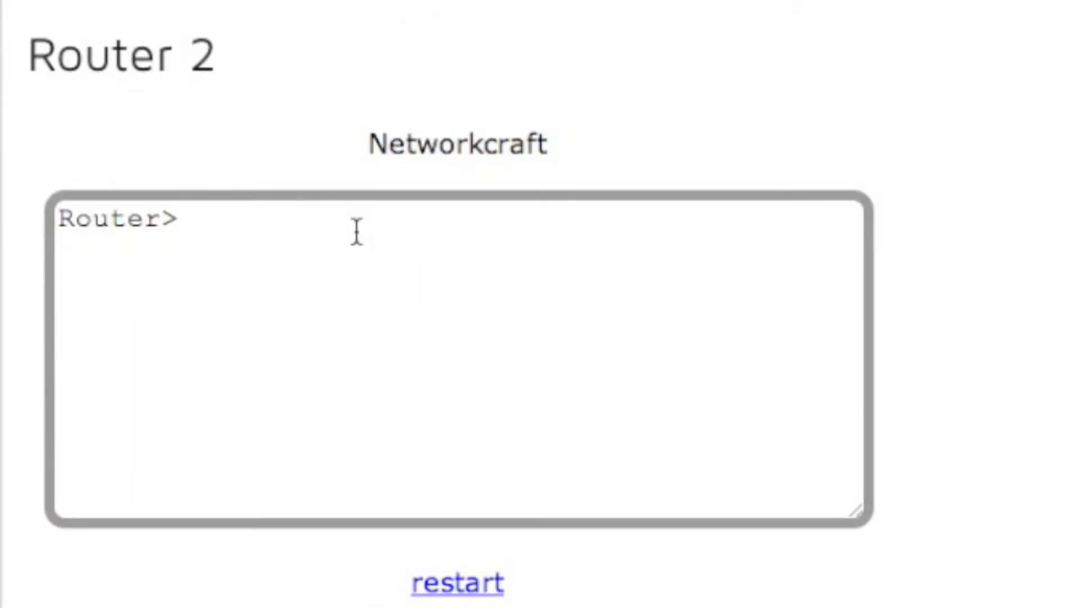
# Enter configuration mode on router 2 and set its hostname to r2
pyautogui.write('enable')
pyautogui.write('config t')
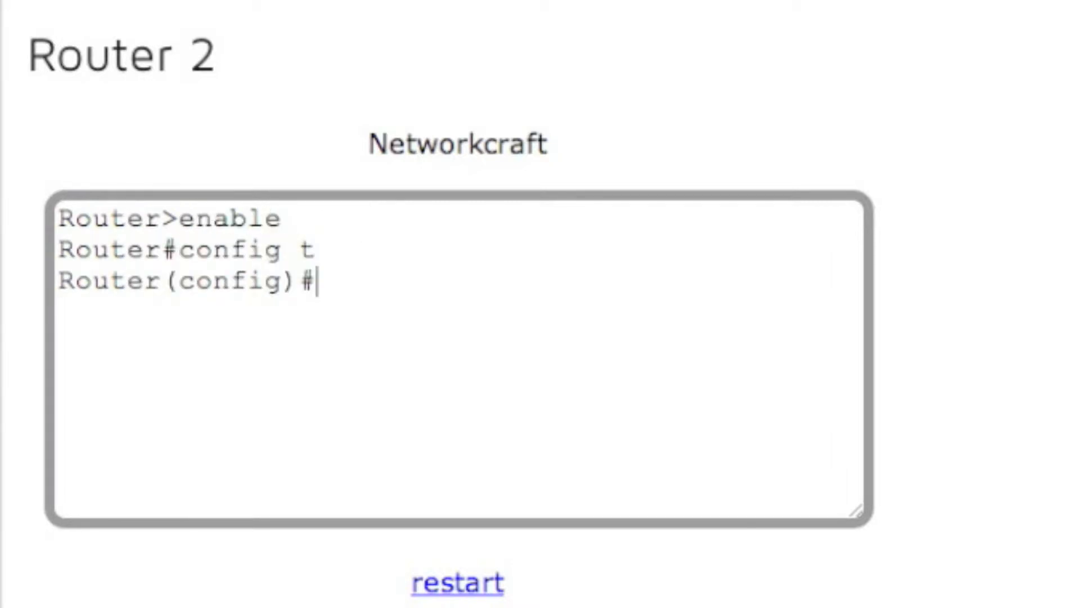
pyautogui.write('hostname')
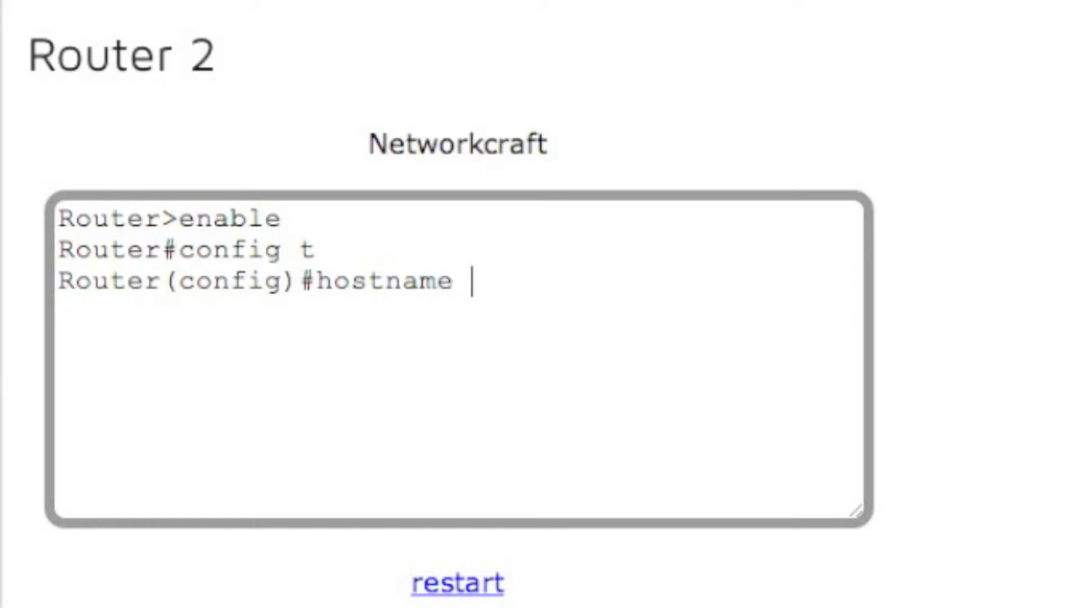
pyautogui.write('r2')
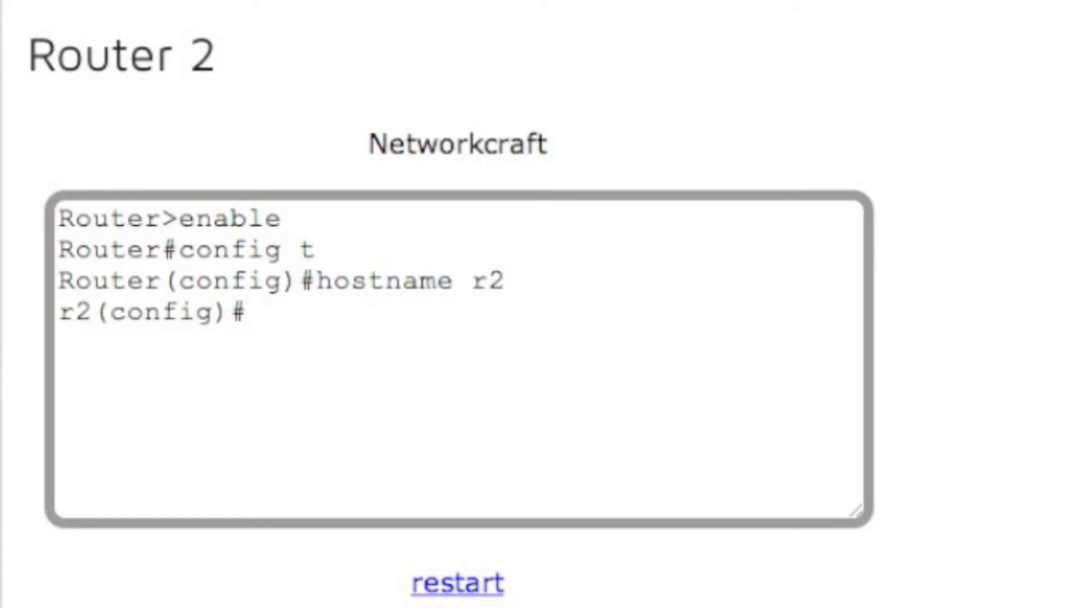
pyautogui.click(79, 312)
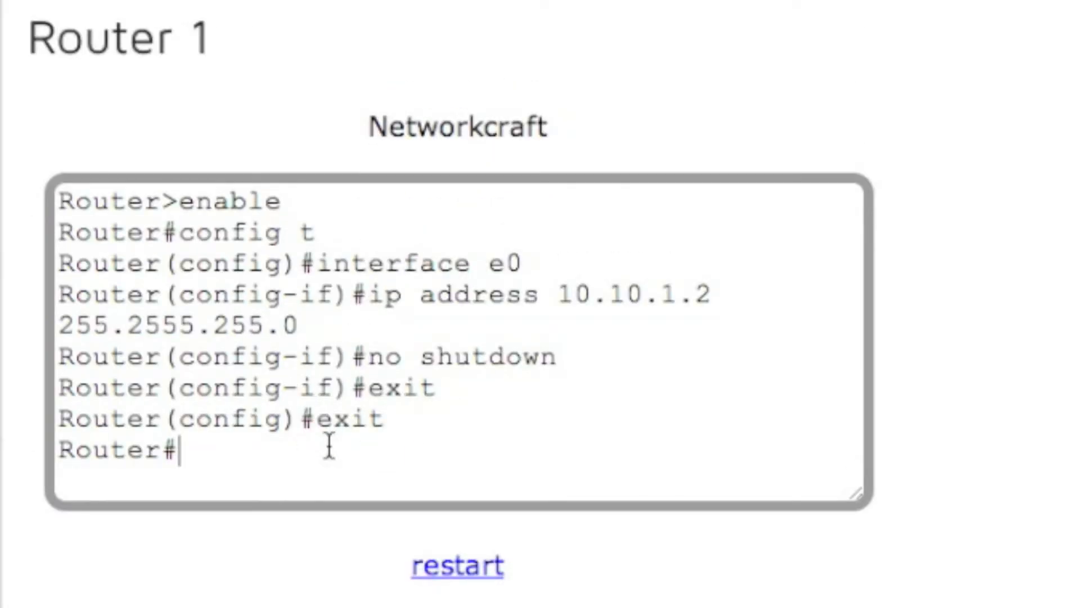
# Re-enter global configuration on router 1, set hostname r1, and exit
pyautogui.write('config t')
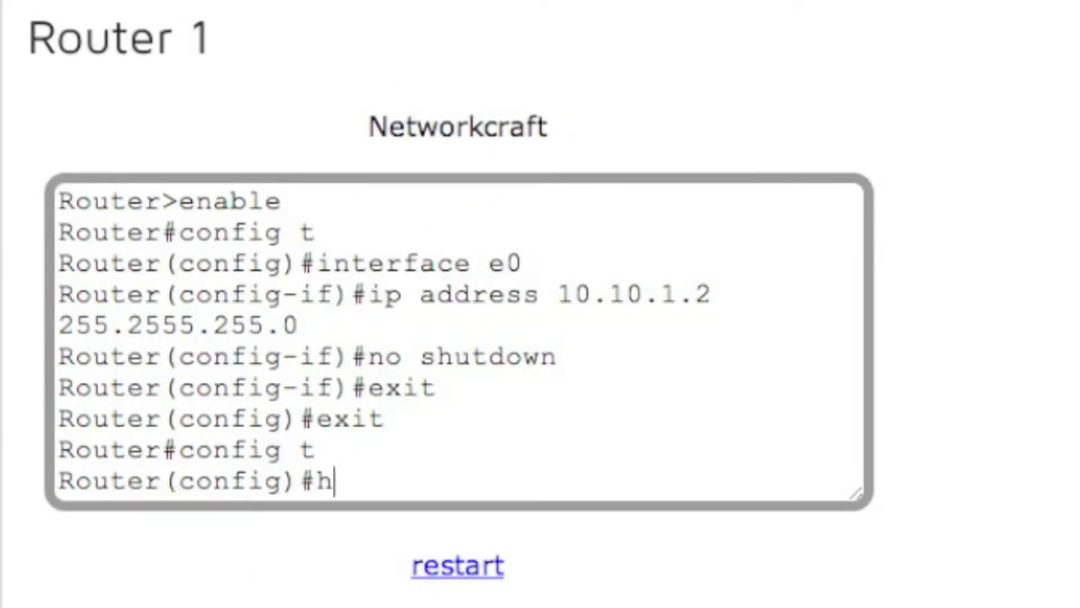
pyautogui.write('ostname r1')
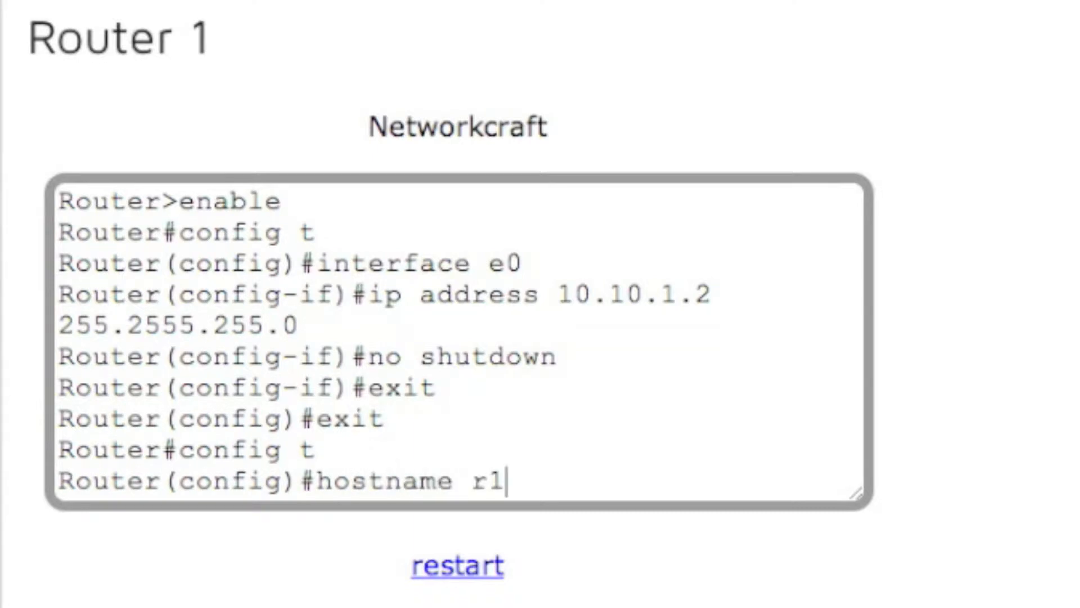
pyautogui.write('exit')
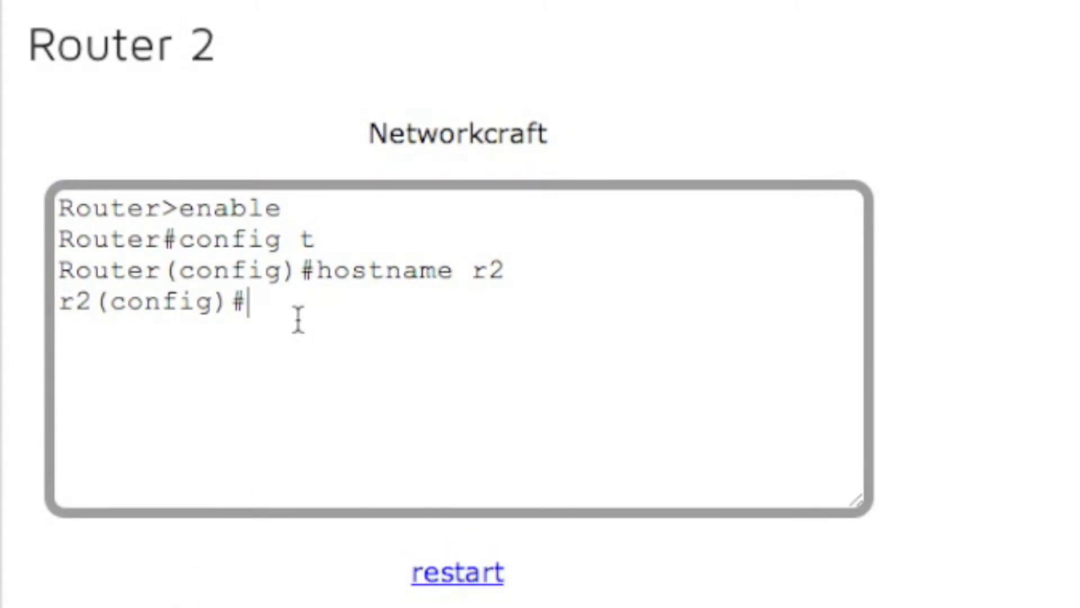
# Give router 2's e0 interface 10.10.1.1 255.255.255.0 and enable it with no shutdown
pyautogui.write('interface e0')
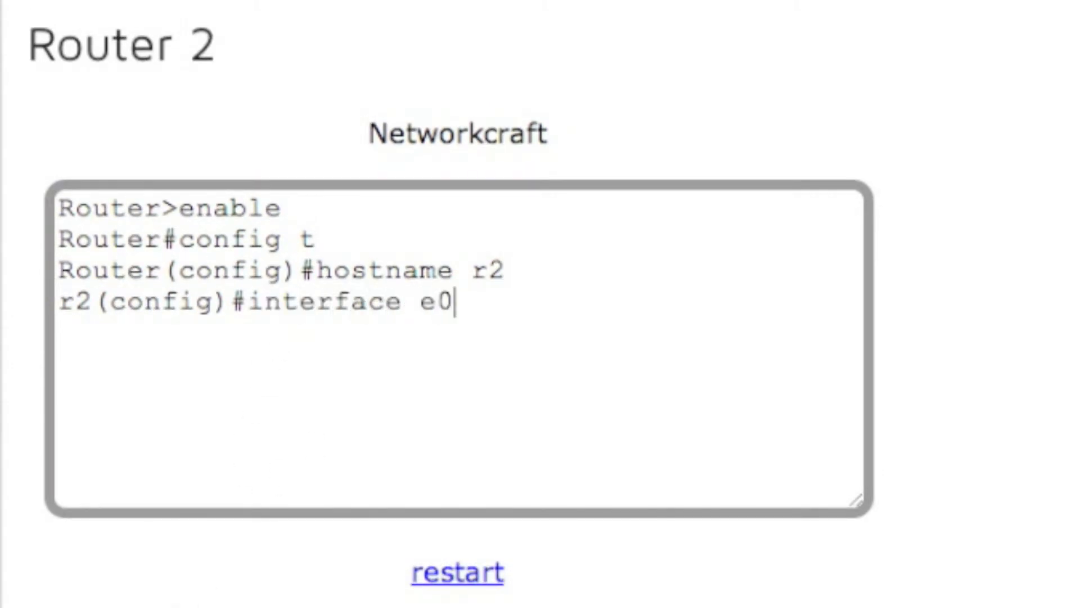
pyautogui.write('ip addres')
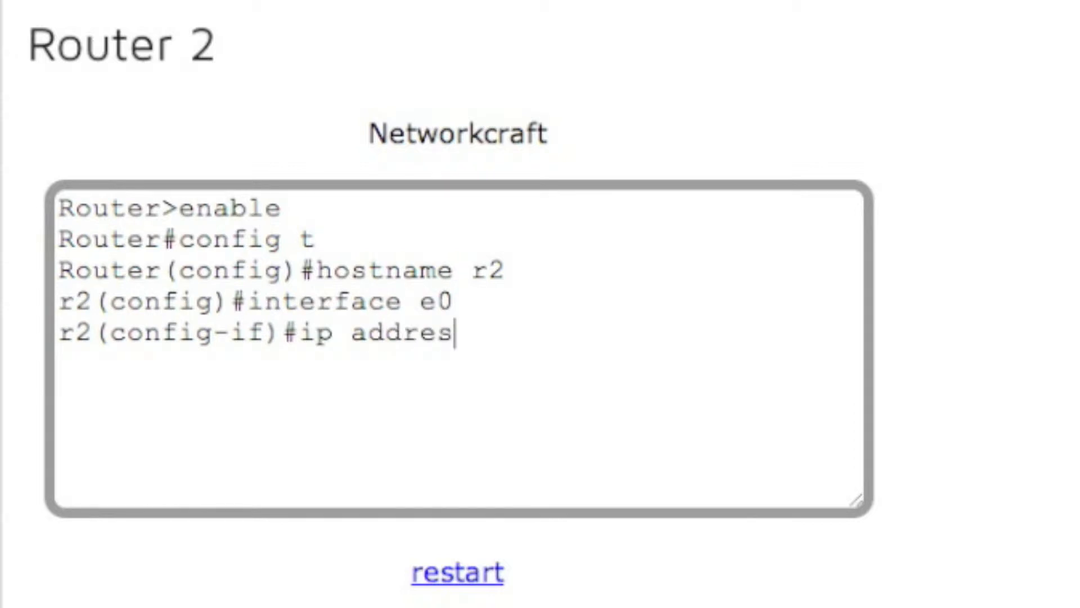
pyautogui.write('s 10.10.1.1')
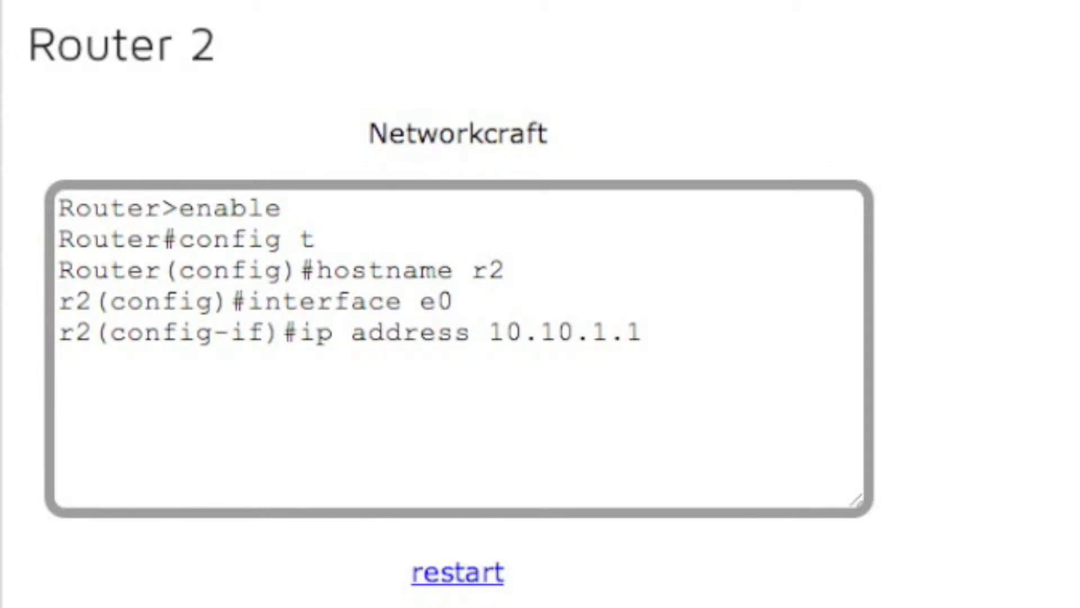
pyautogui.write('255.255.255')
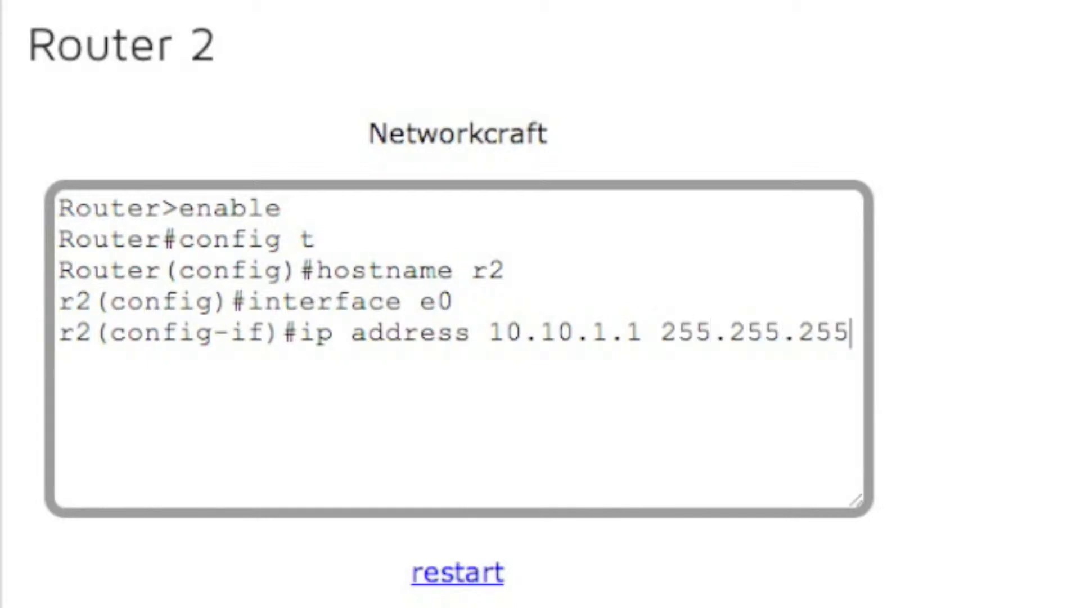
pyautogui.write('.')
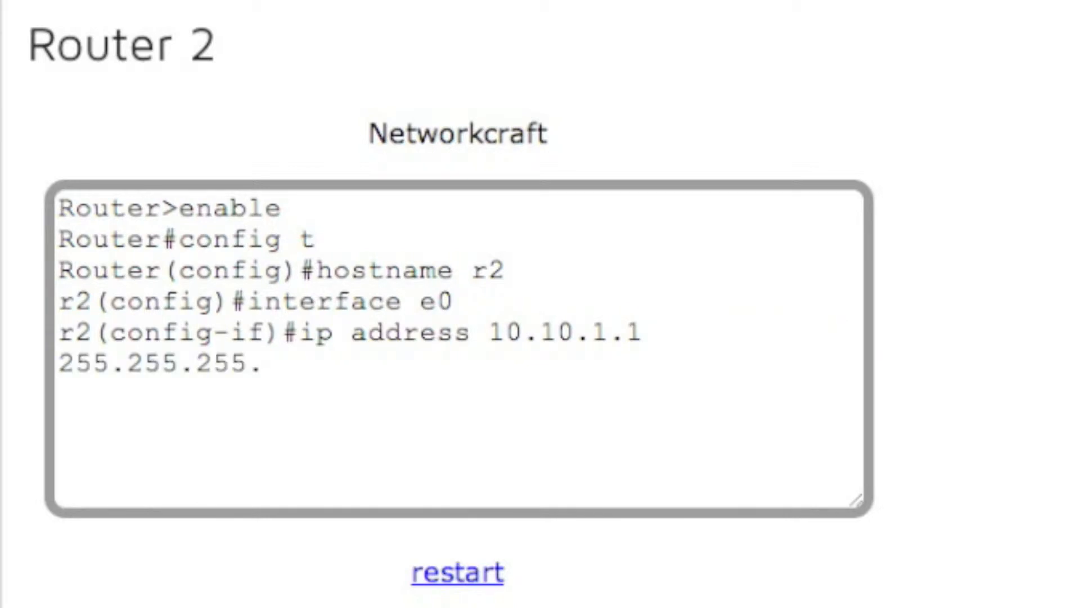
pyautogui.write('0')
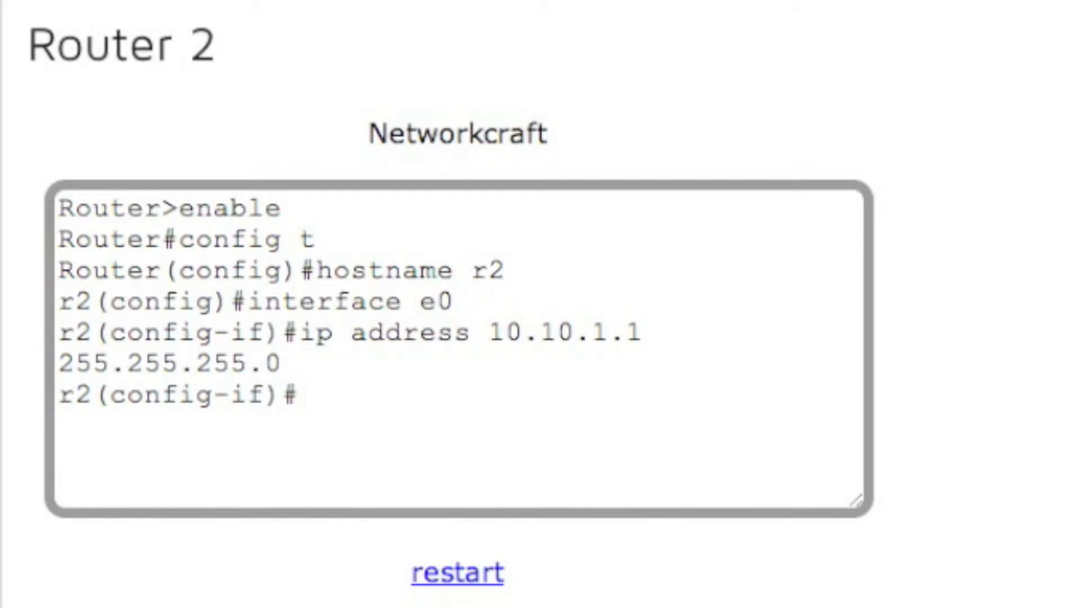
pyautogui.write('no')
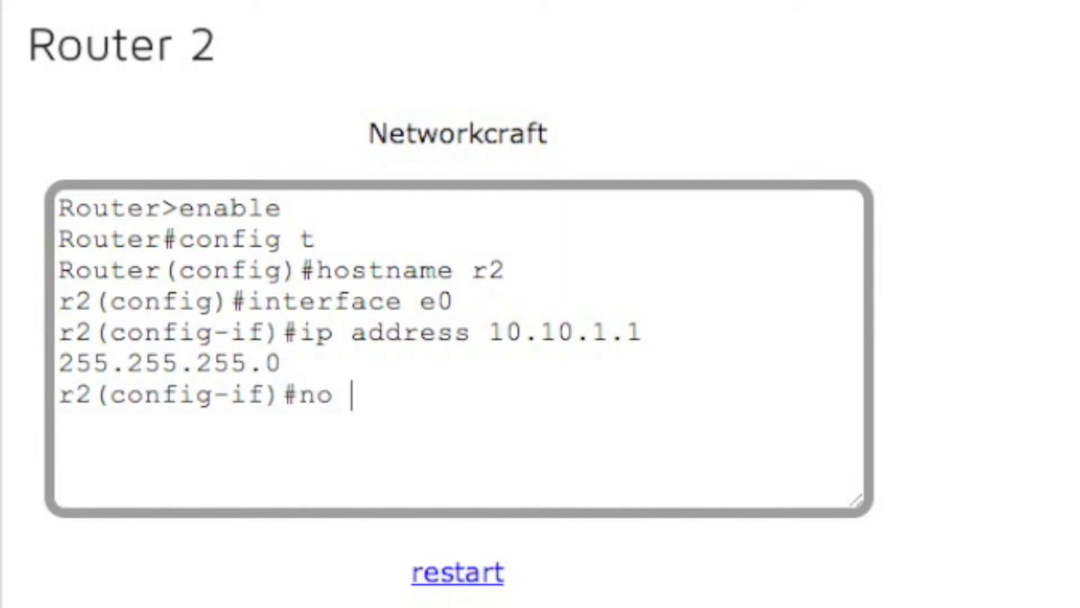
pyautogui.write('shutdown')
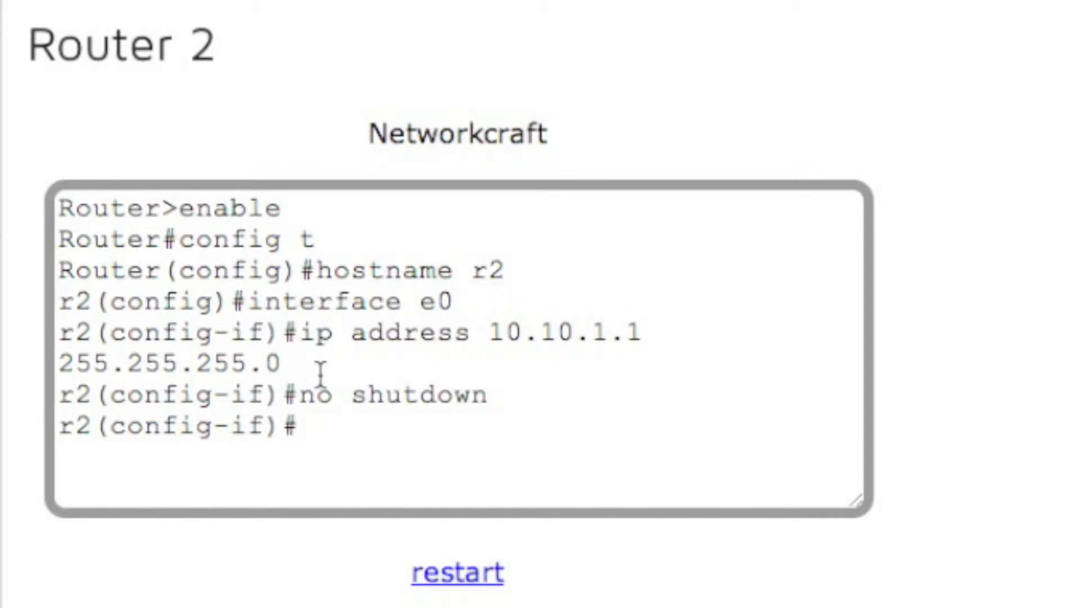
# Move router 2's console on to interface e1
pyautogui.write('interf')
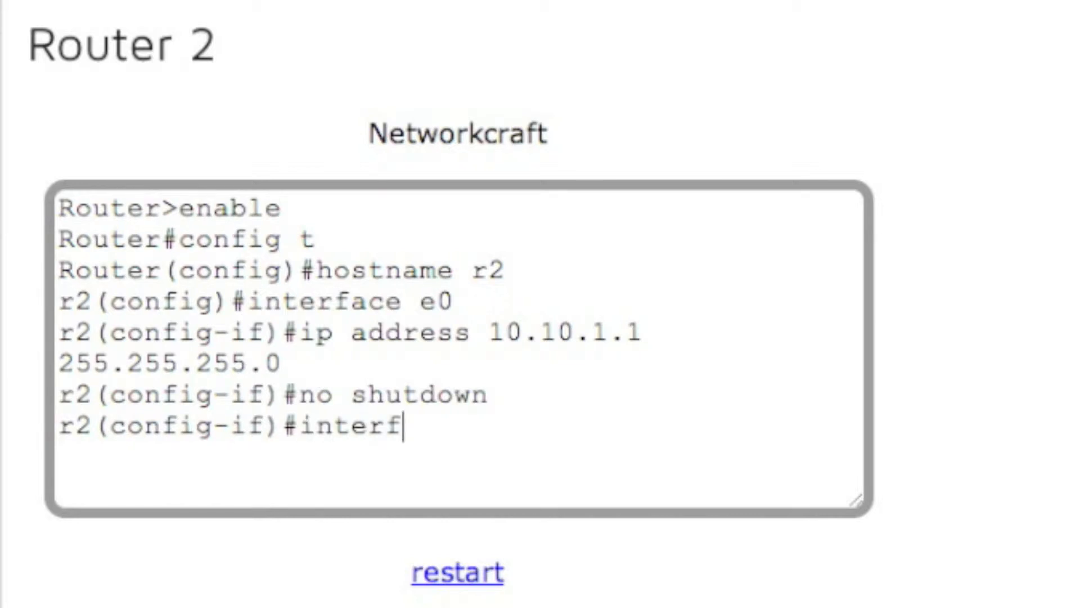
pyautogui.write('ace e')
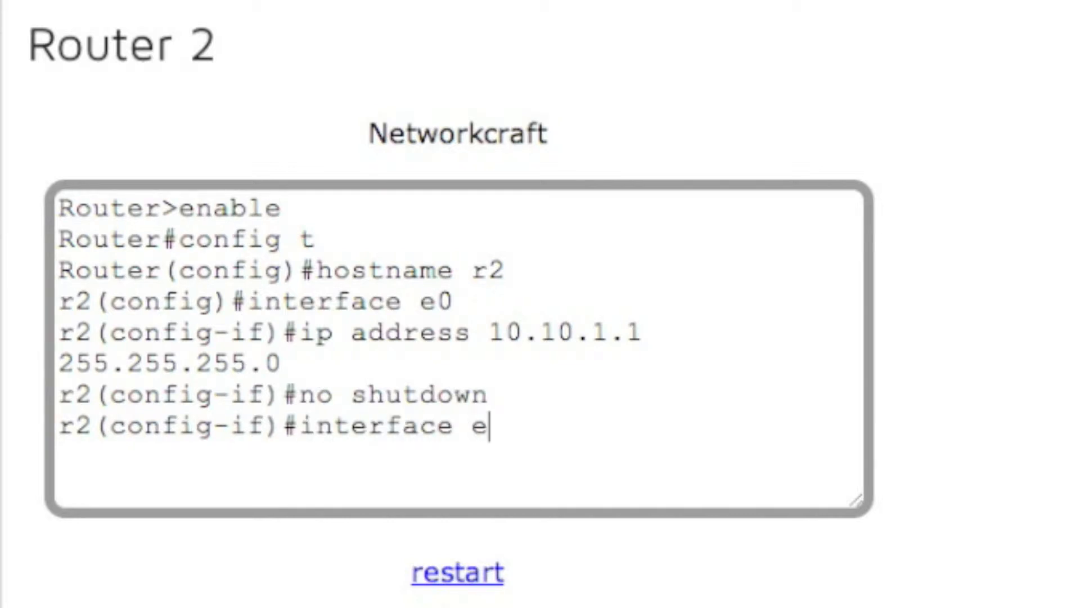
pyautogui.write('1')
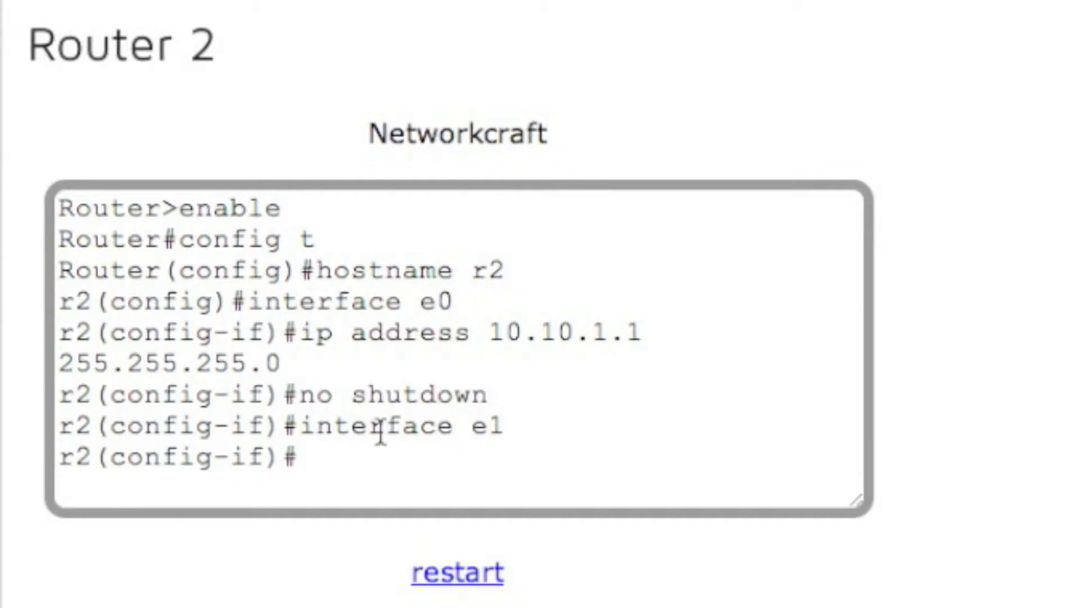
# Assign e1 the address 10.10.2.1 255.255.255.0 and bring it up with no shutdown
pyautogui.scroll(-3)
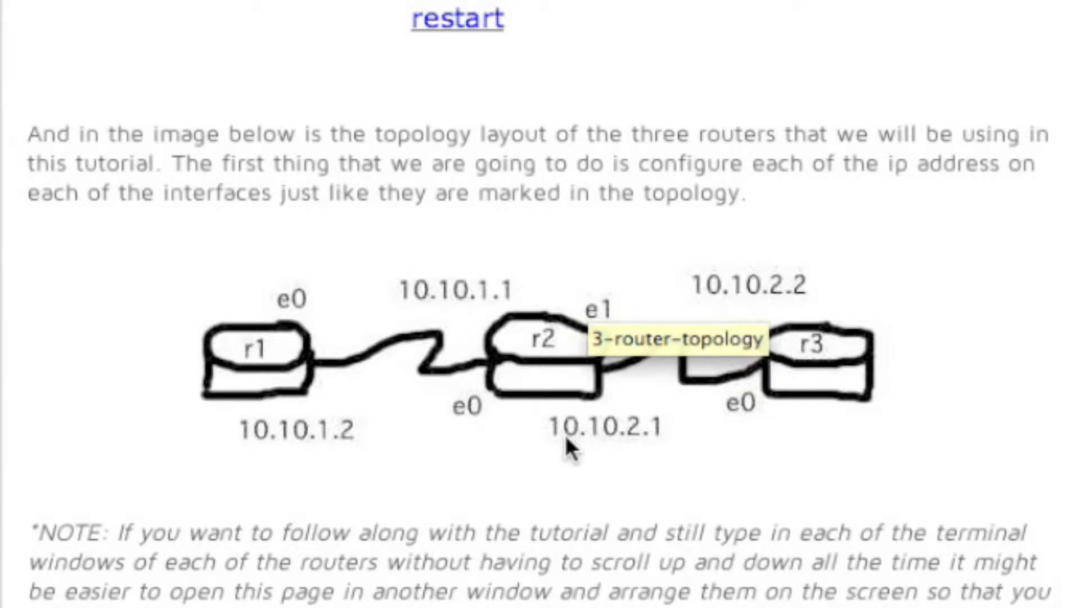
pyautogui.moveTo(641, 451)
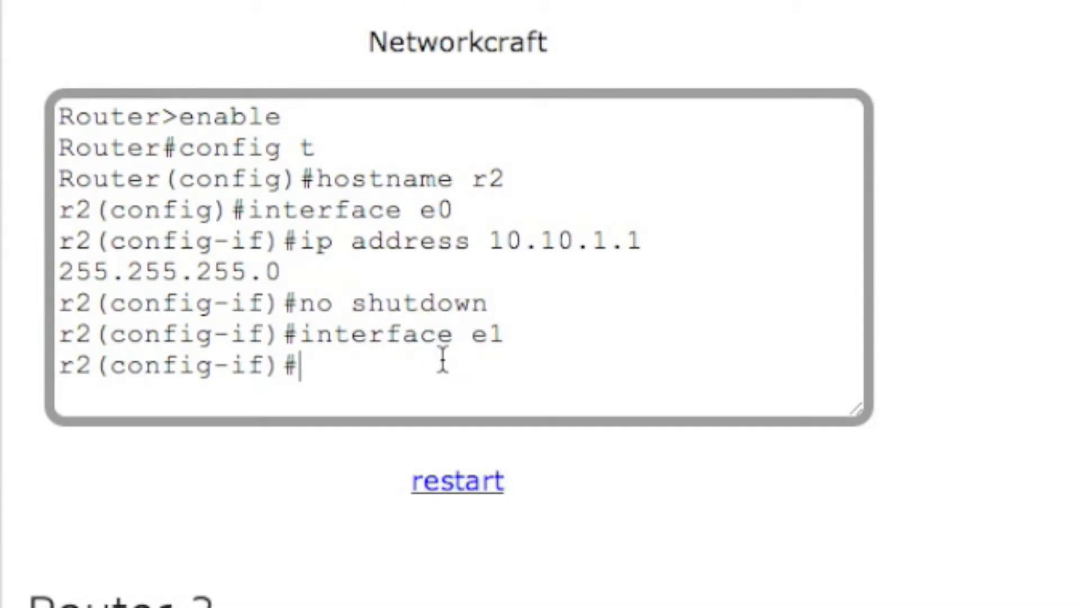
pyautogui.write('ip address 10.10.')
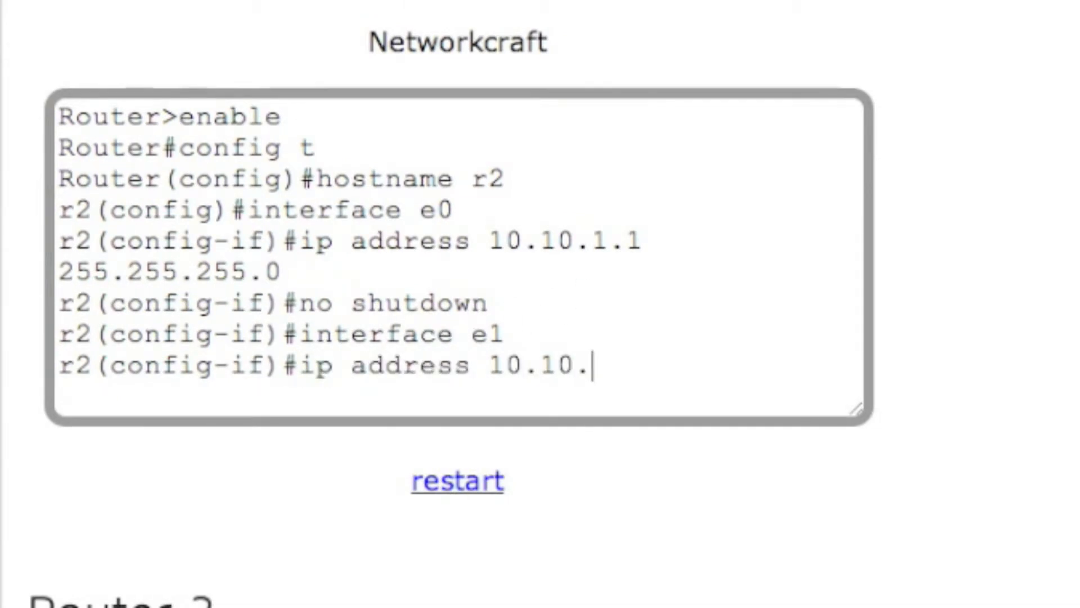
pyautogui.write('2.1 255.255.255.0')
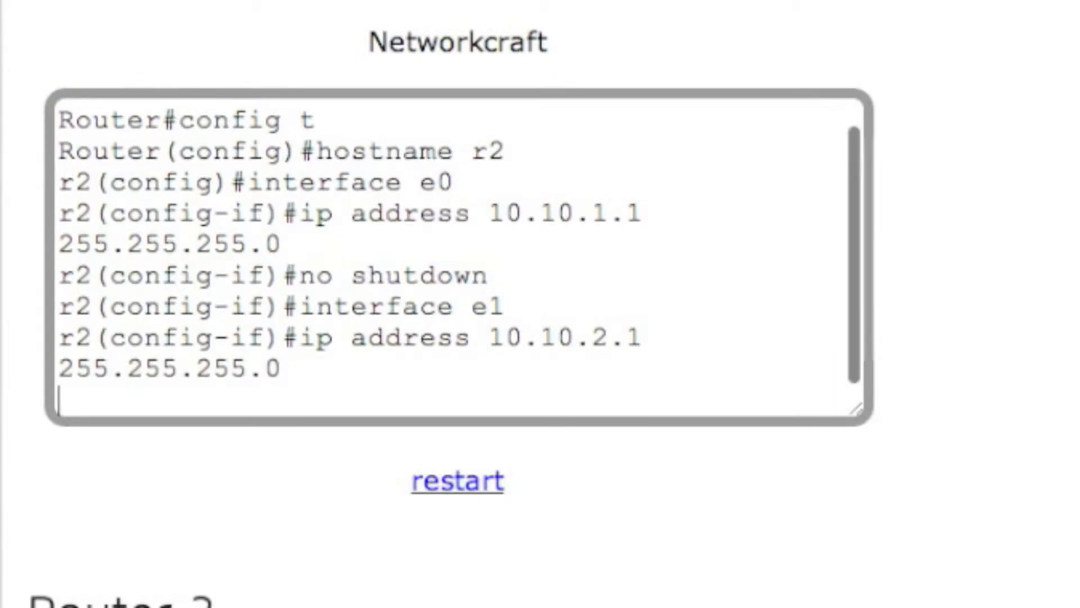
pyautogui.write('no shutdow')
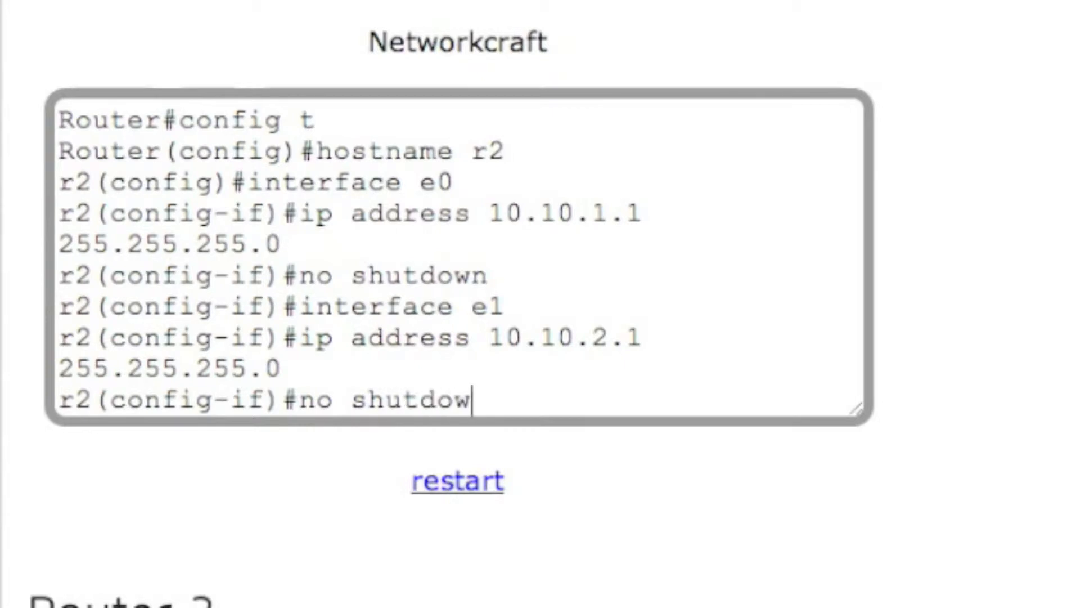
pyautogui.write('n')
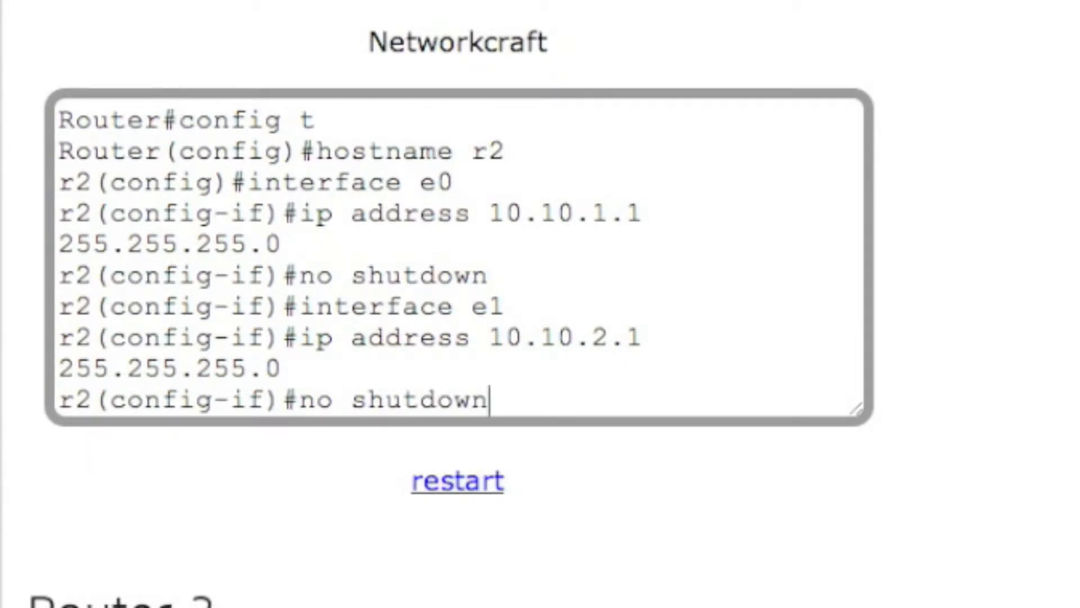
pyautogui.write('e')
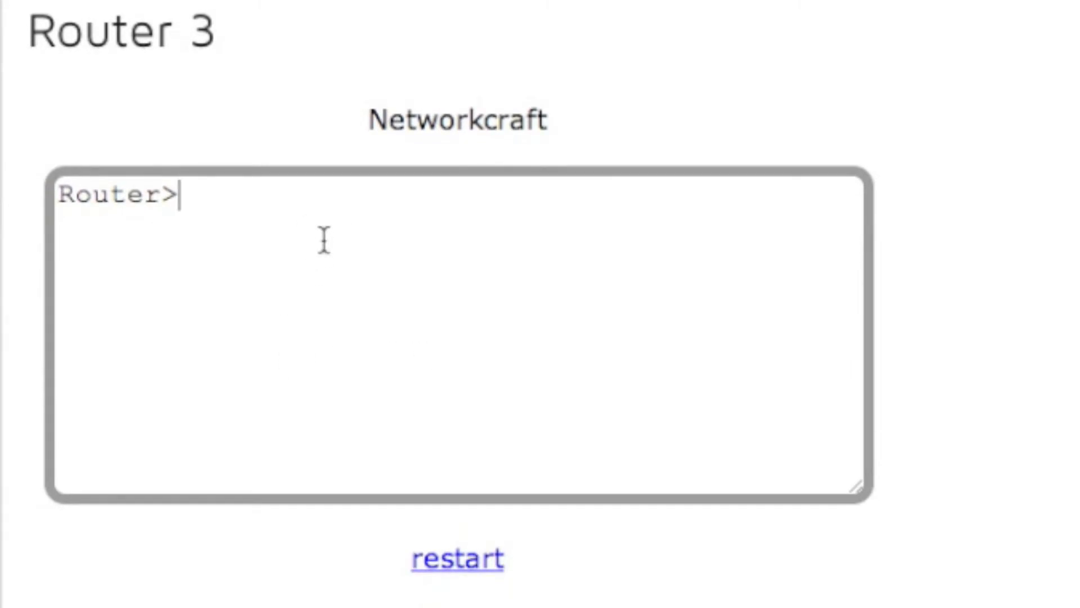
# Enter configuration mode on router 3, name it r3, and select interface e0
pyautogui.write('enable')
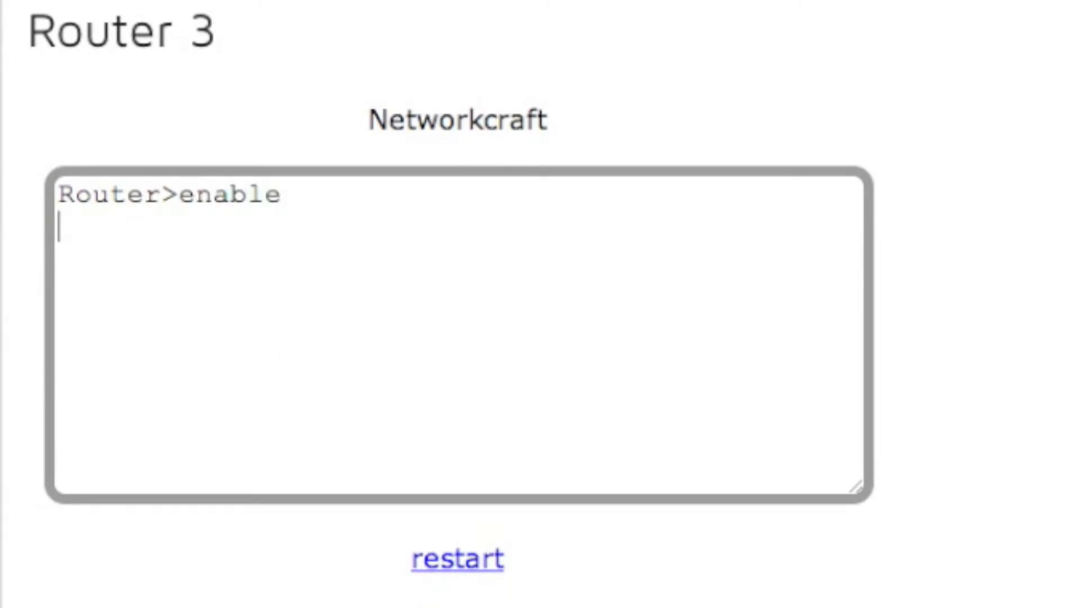
pyautogui.write('config t')
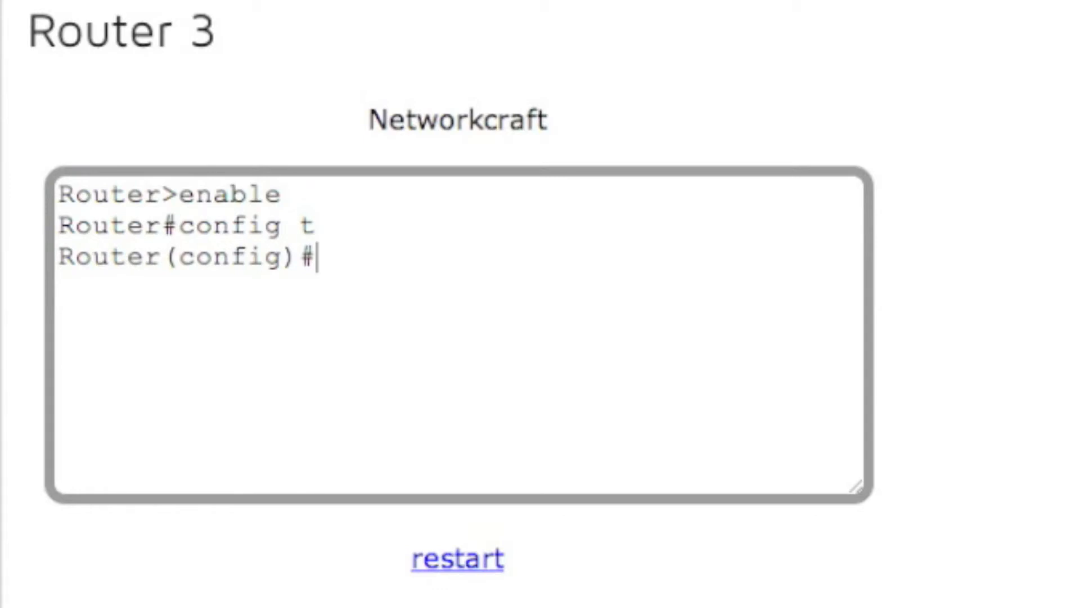
pyautogui.write('hostname')
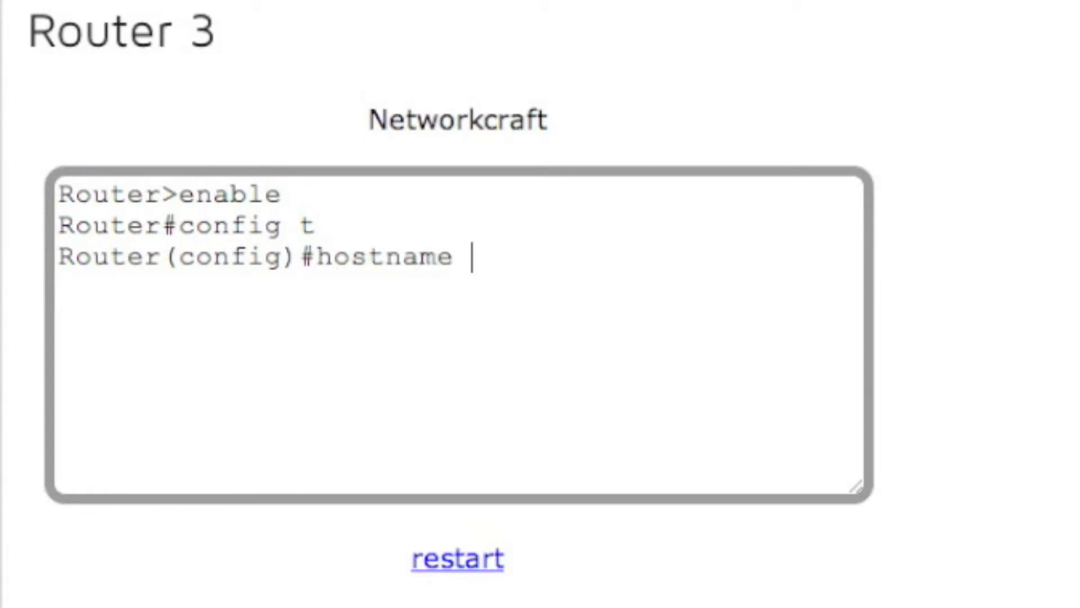
pyautogui.write('r3')
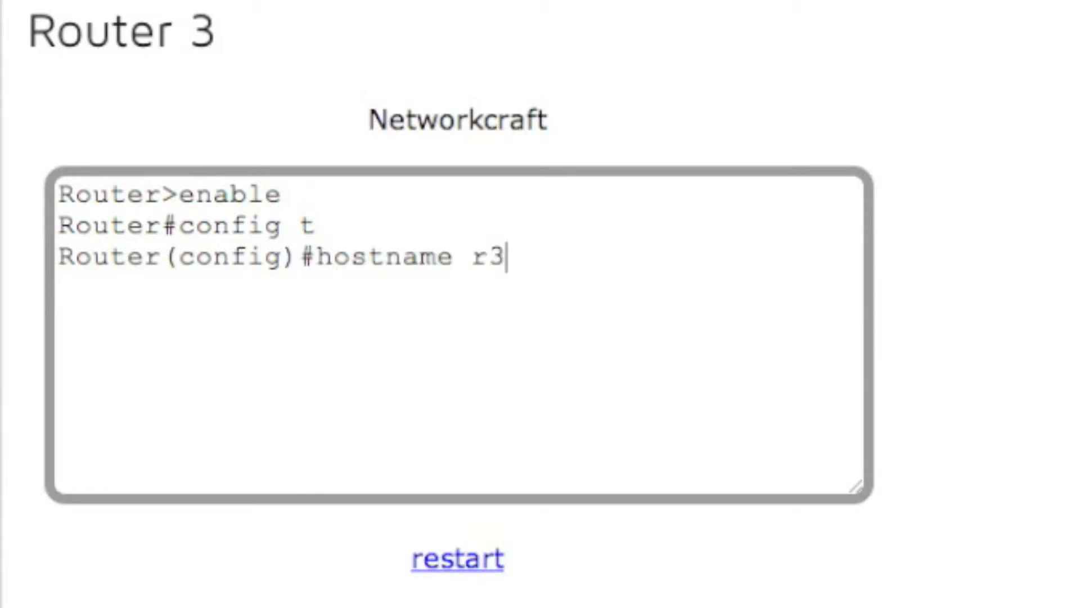
pyautogui.write('e')
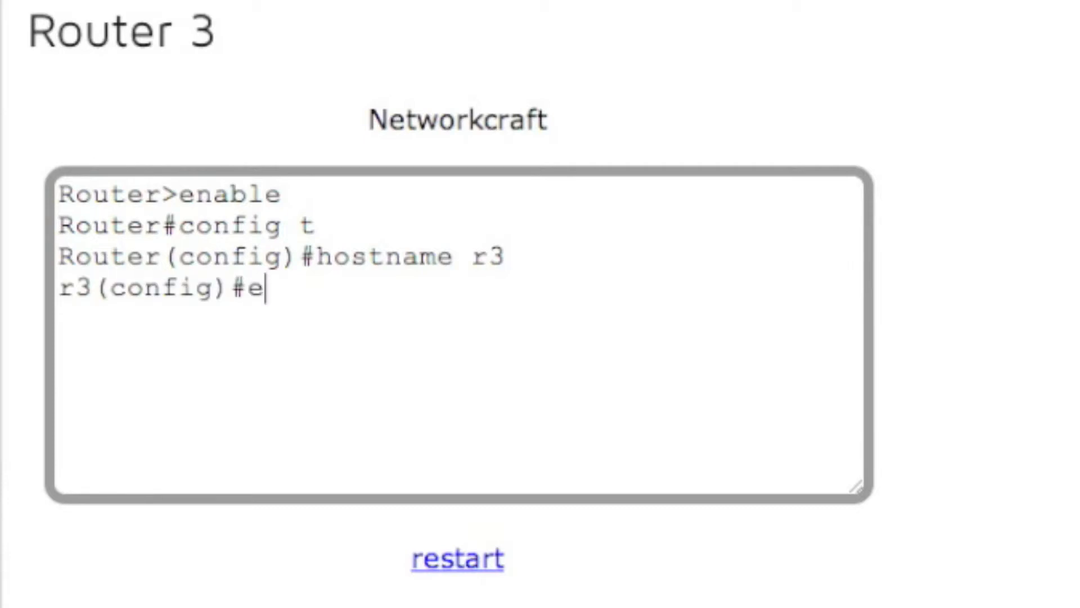
pyautogui.write('nterface e0')
pyautogui.write('ip')
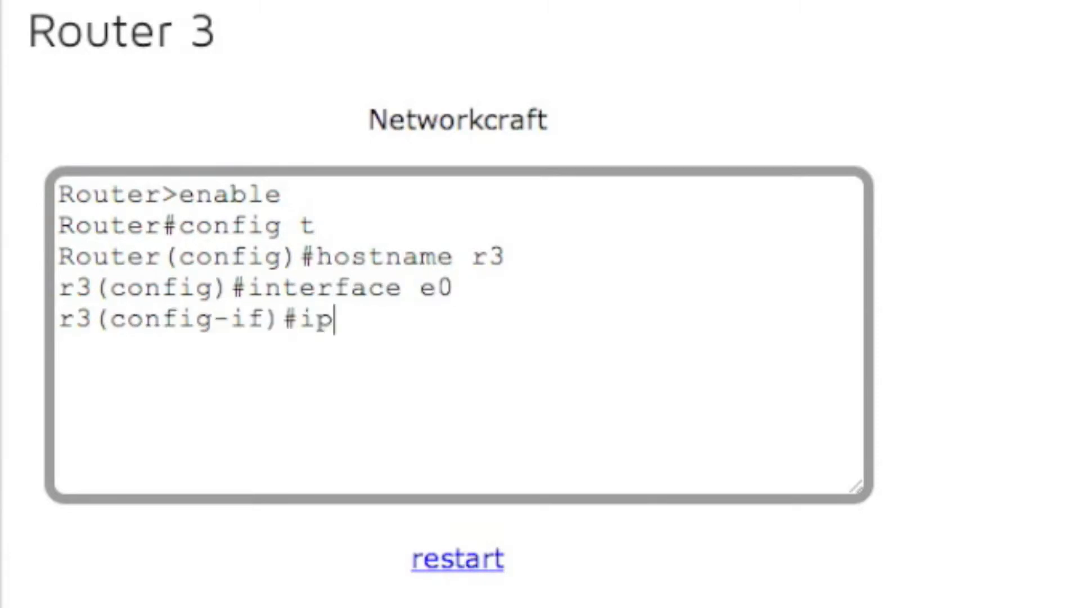
# Give e0 the address 10.10.2.2 255.255.255.0, issue no shutdown, and exit
pyautogui.write('address 1')
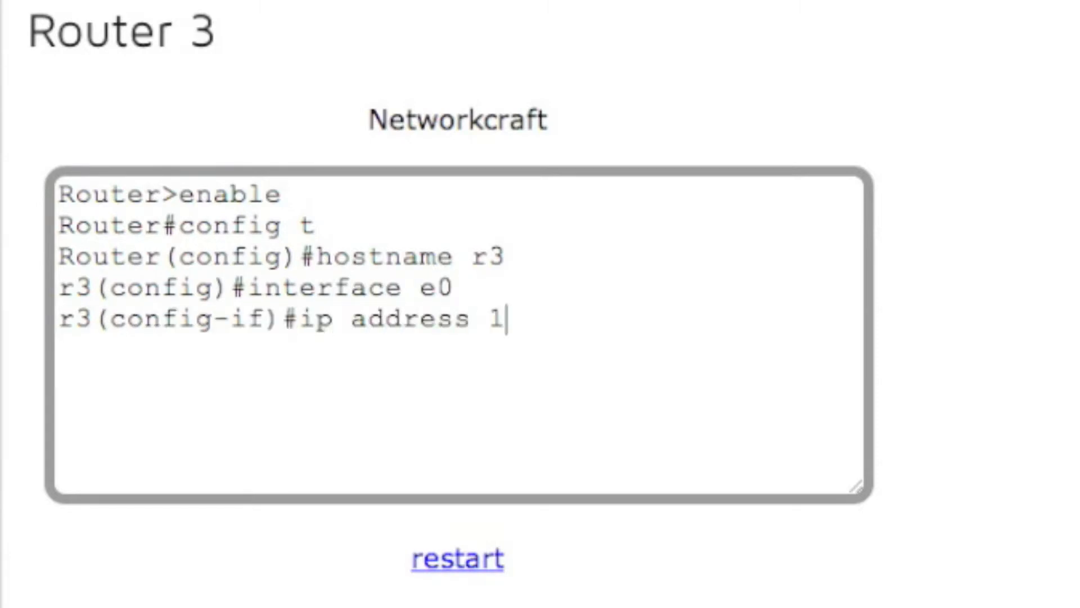
pyautogui.write('0.10.2.2')
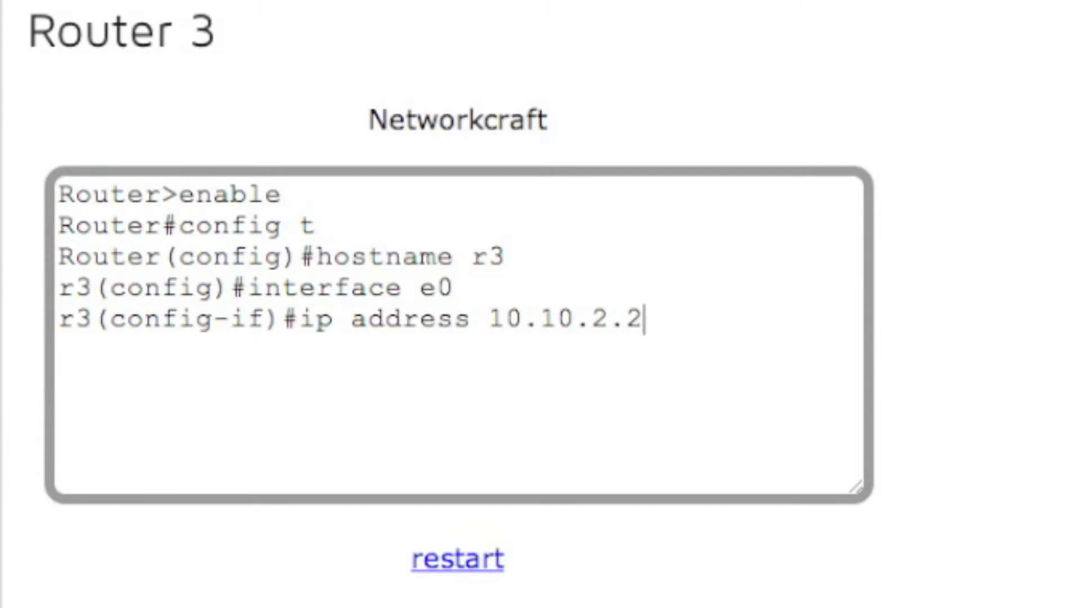
pyautogui.write('255.255.255.0')
pyautogui.write('no')
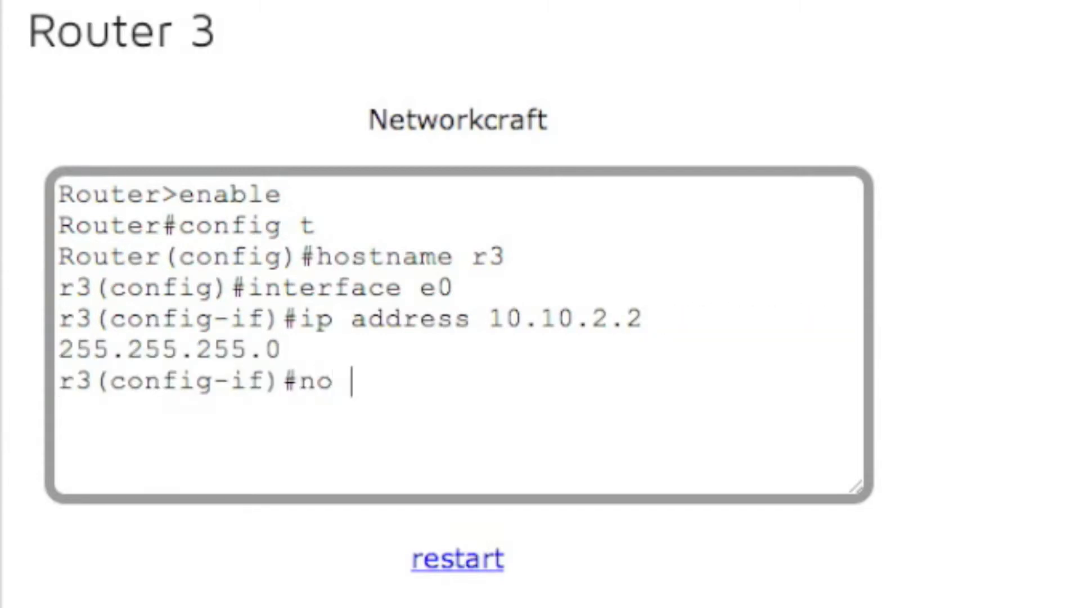
pyautogui.write('shutdown')
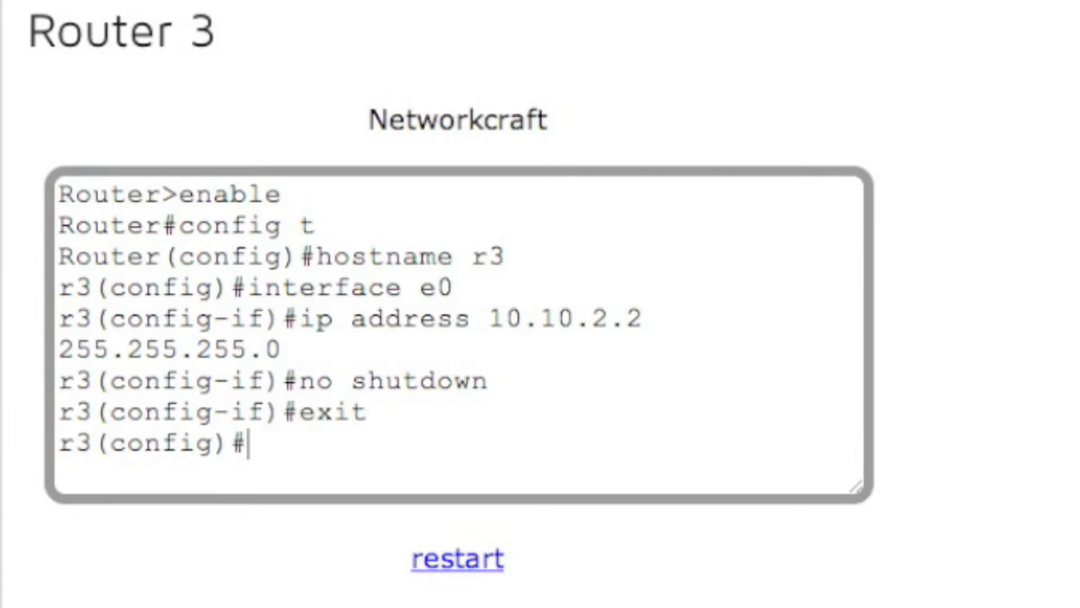
pyautogui.write('exit')
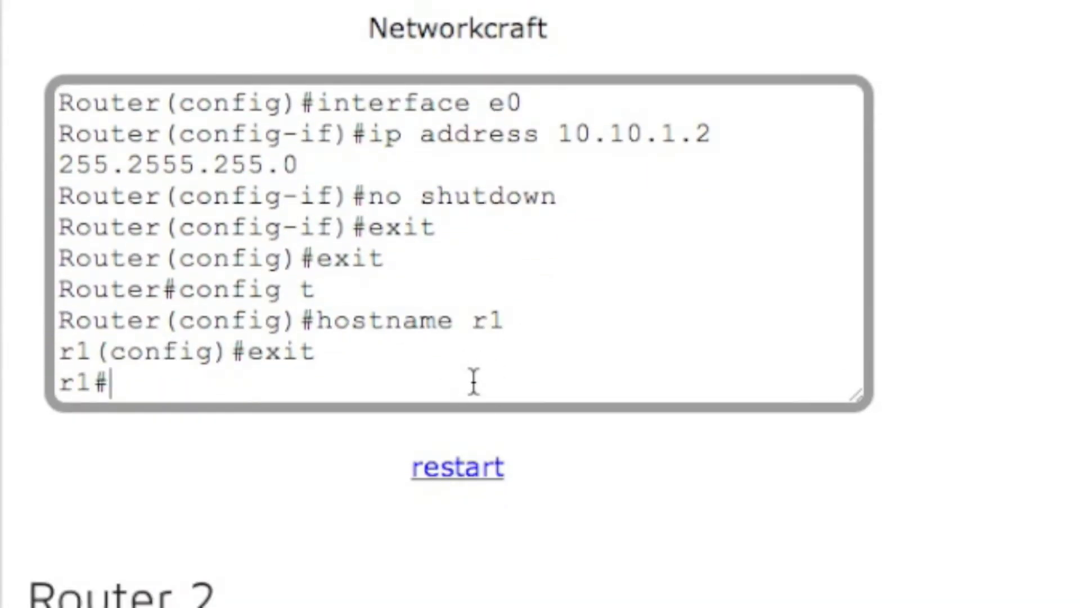
# Ping 10.10.1.1 from router 1 and confirm a 100 percent success rate
pyautogui.write('ping')
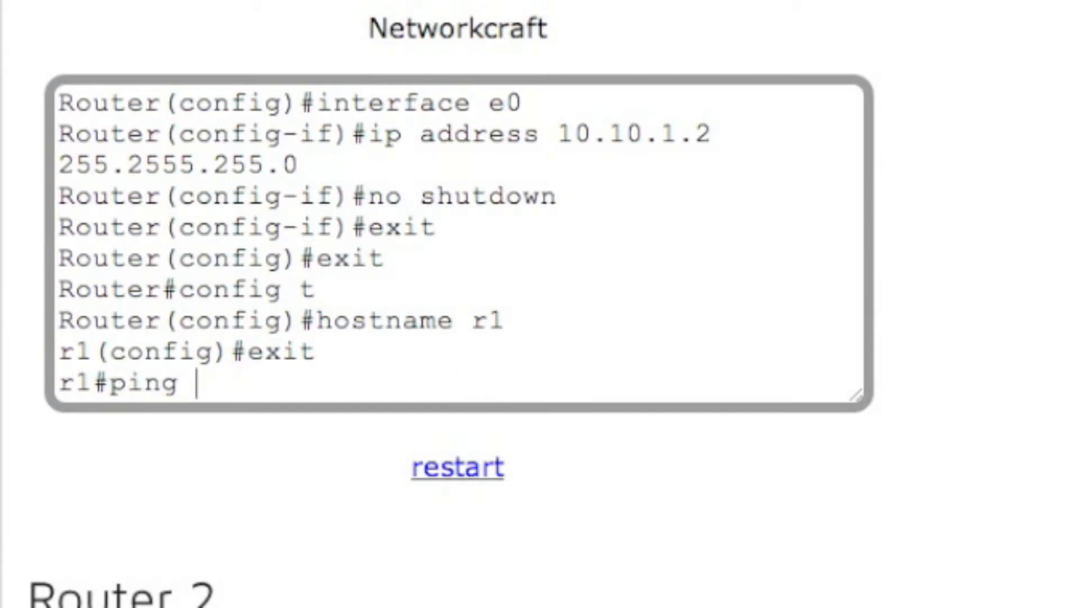
pyautogui.write('10.10.1.1')
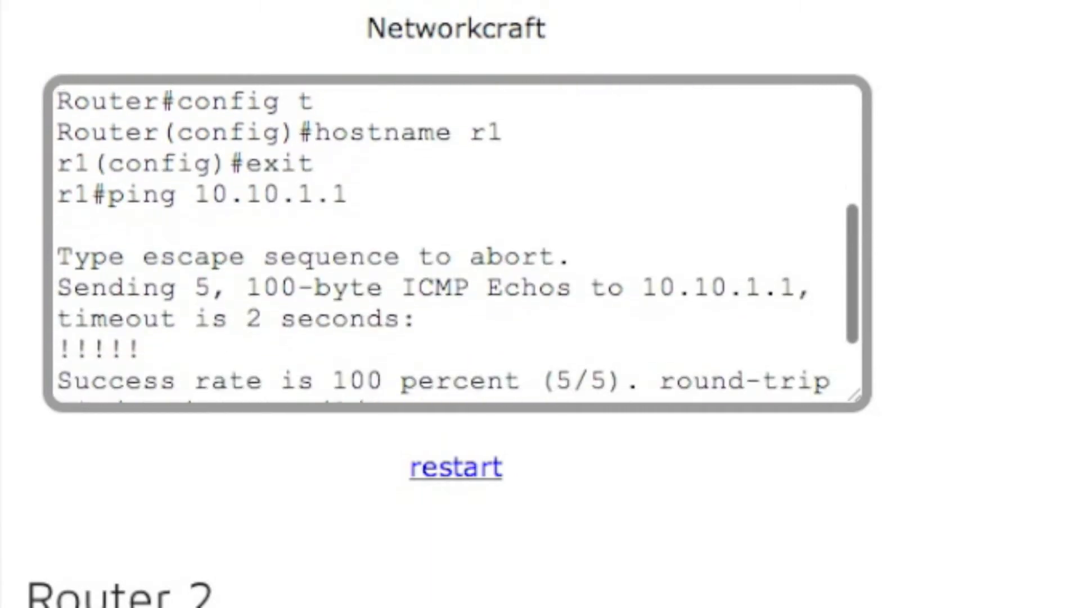
pyautogui.scroll(-3)
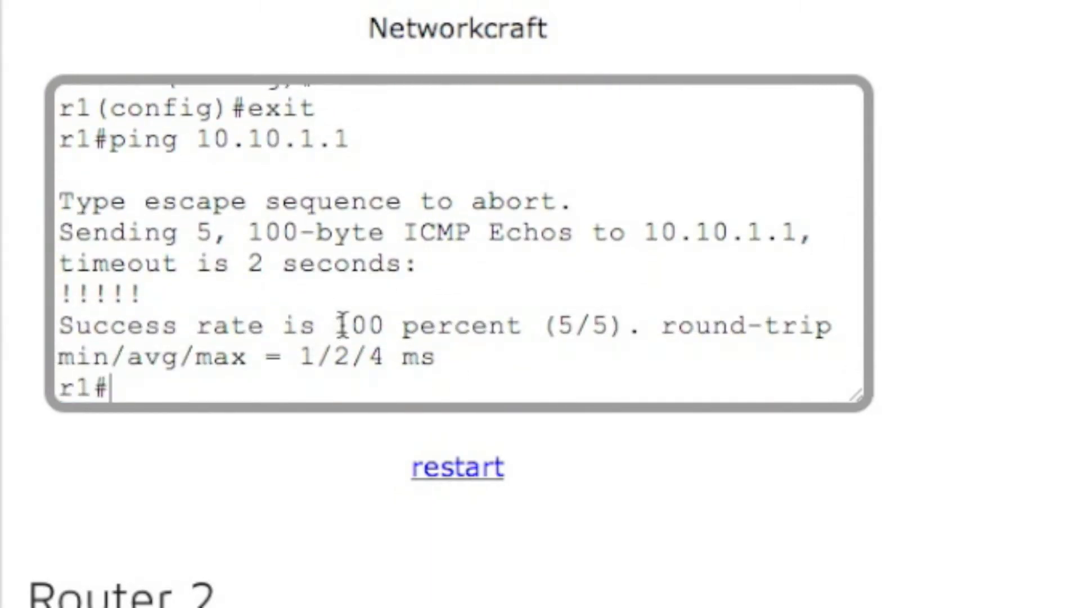
pyautogui.moveTo(334, 325); pyautogui.dragTo(419, 325)
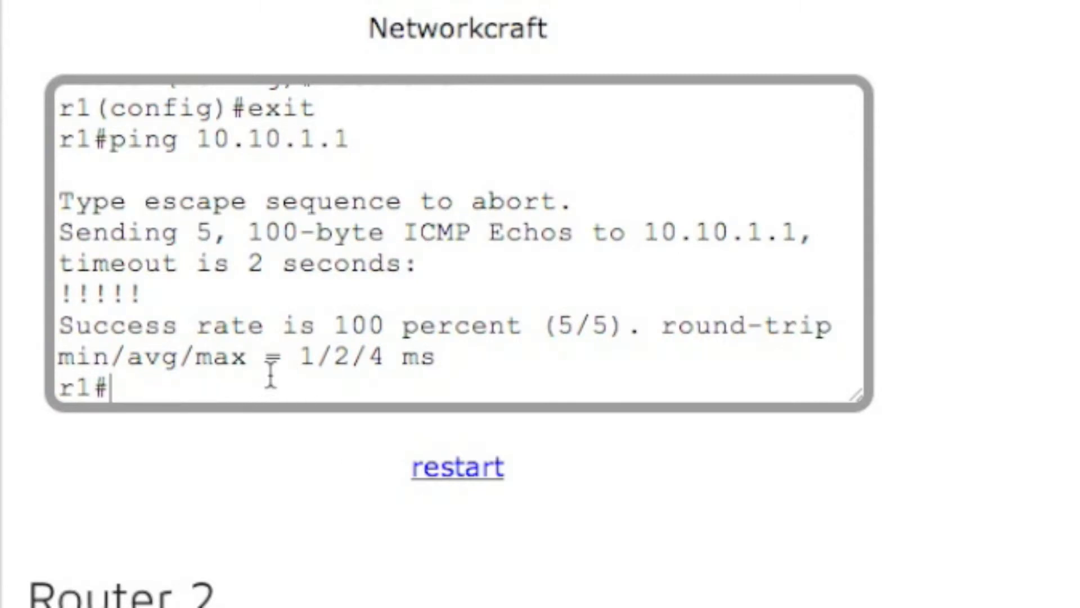
# Ping 10.10.2.2 from router 1 and observe 0 percent success
pyautogui.write('ping 10.10.2.2')
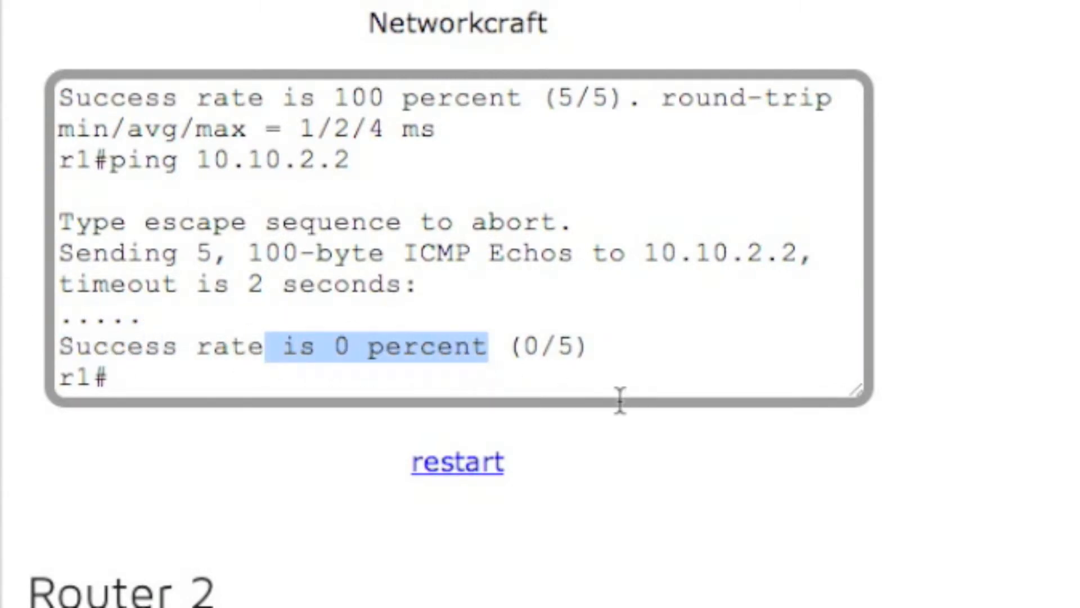
pyautogui.click(107, 377)
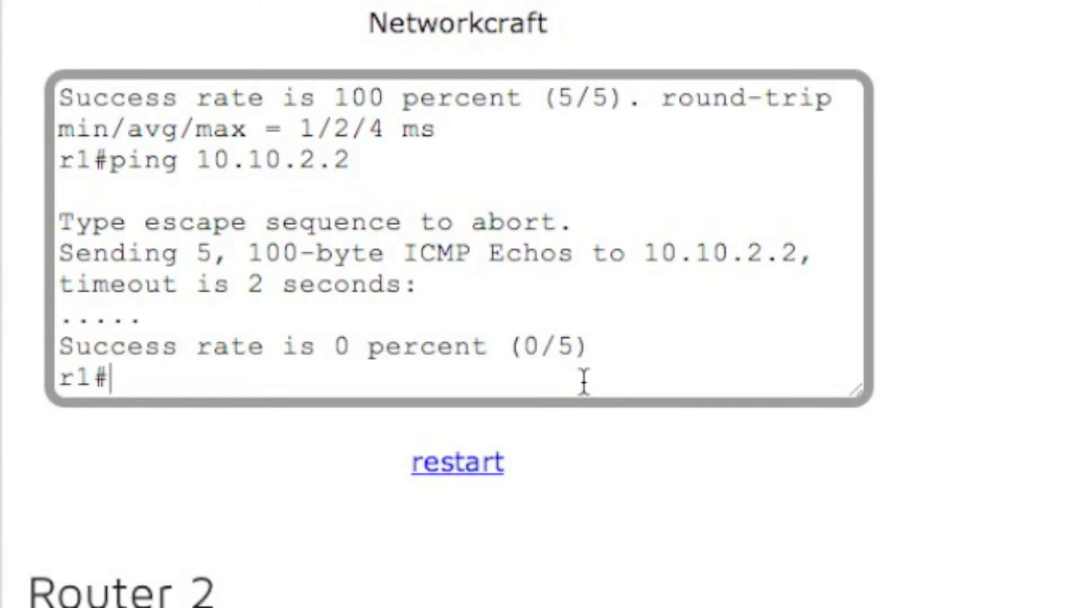
# Run sh ip route on r1, showing only the connected 10.10.1.0 network
pyautogui.write('sh ip')
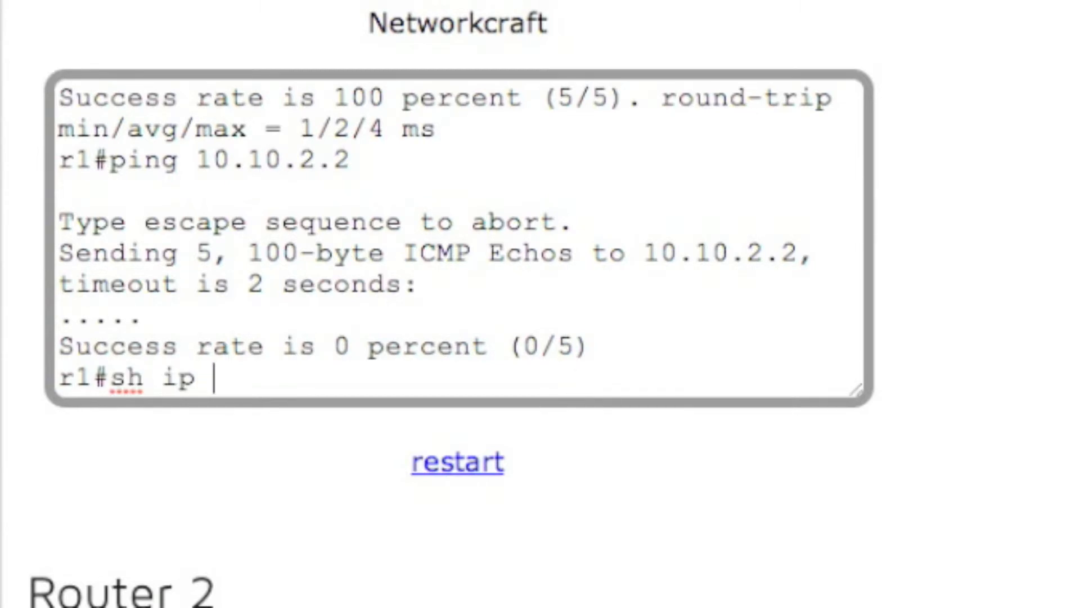
pyautogui.write('route')
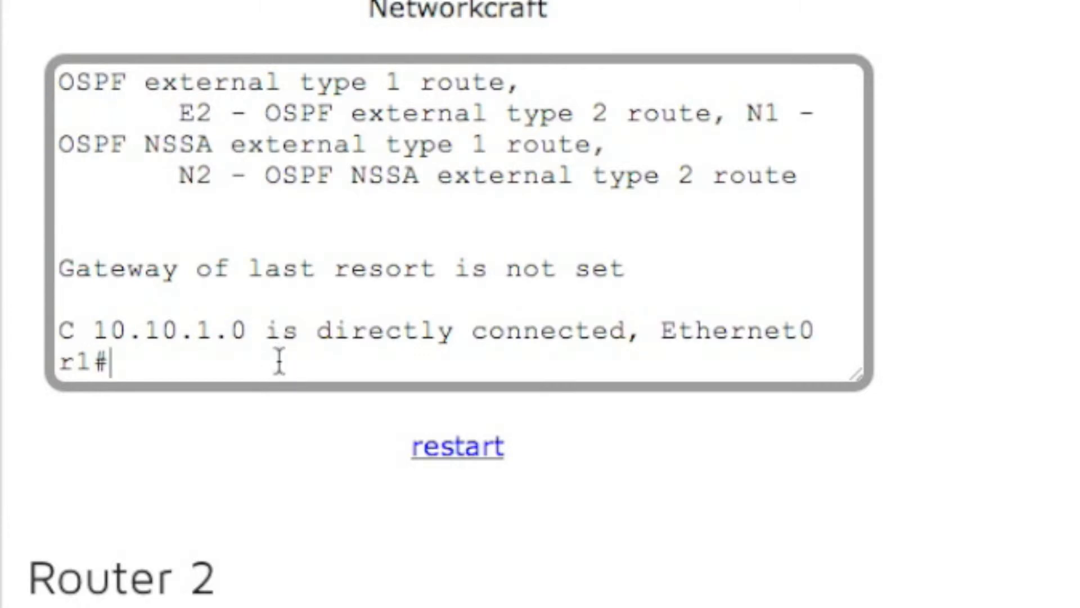
# Enter configuration mode on r1 and start the router rip process
pyautogui.write('config t')
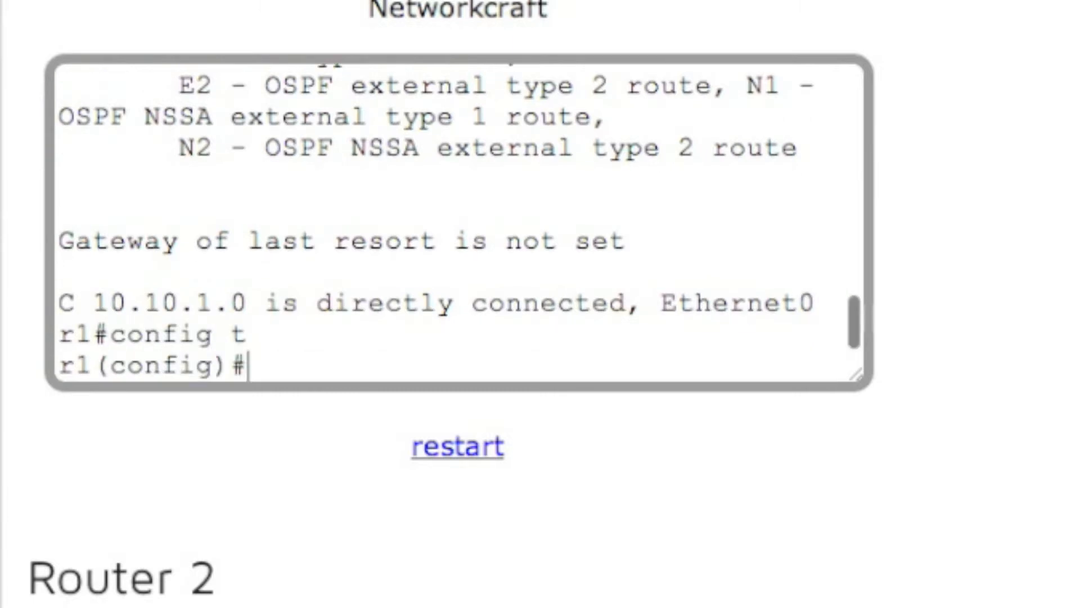
pyautogui.write('ro')
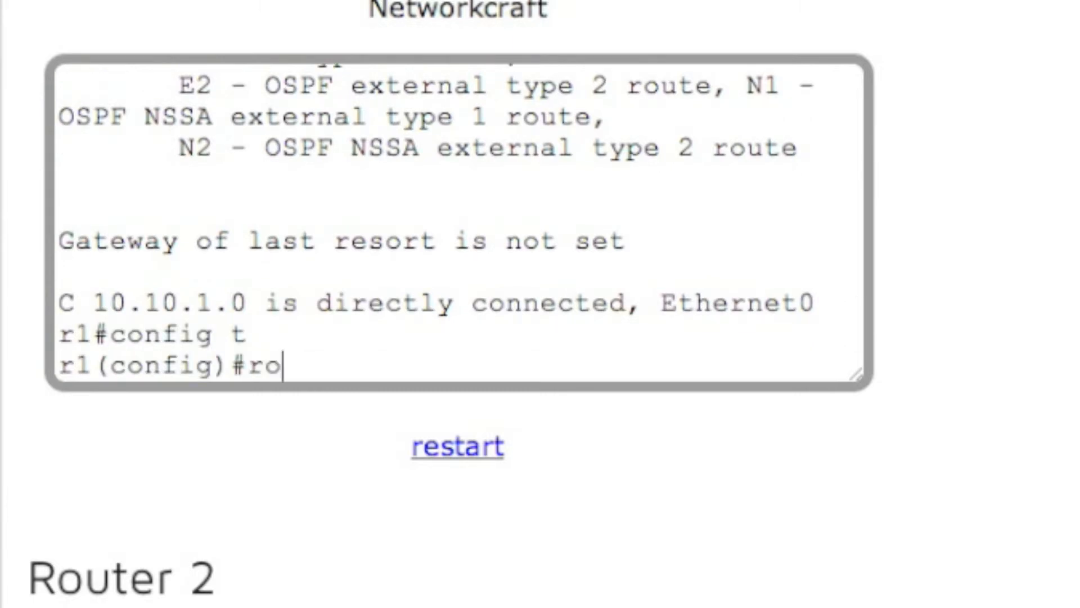
pyautogui.write('uter rip')
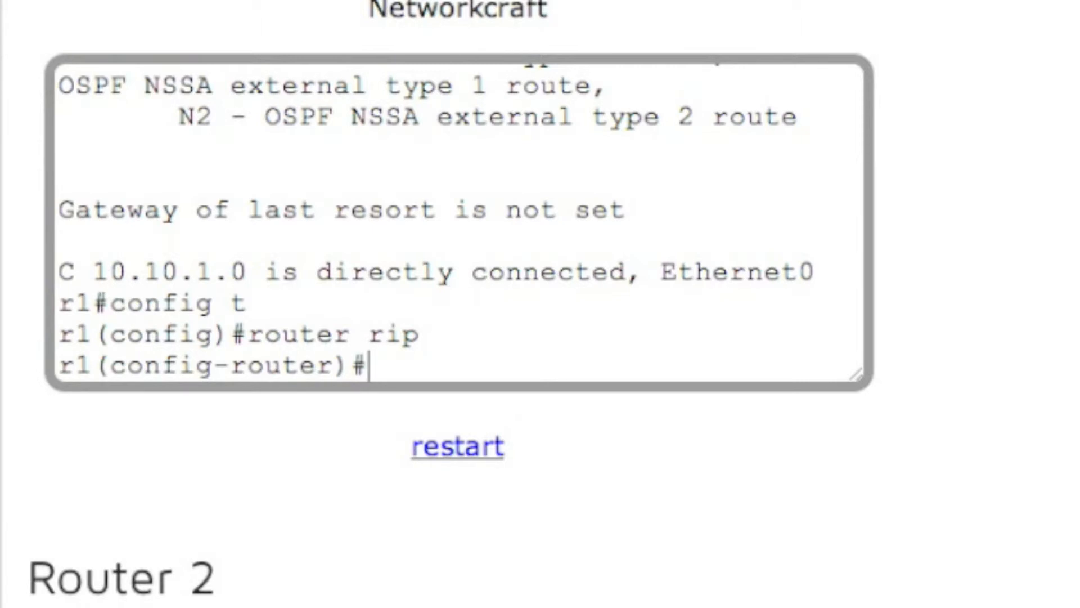
pyautogui.write('network')
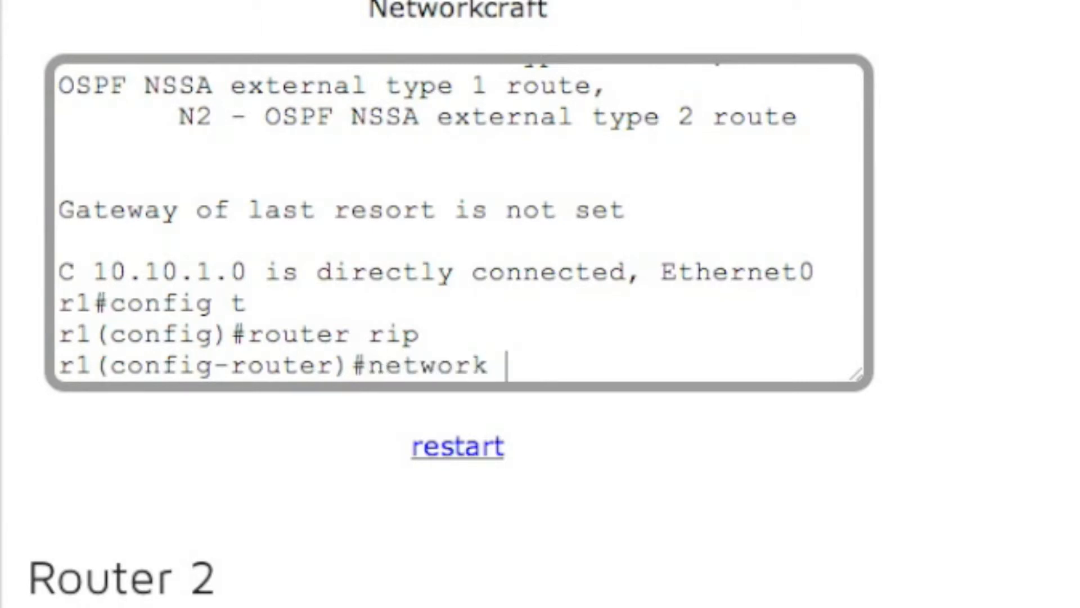
pyautogui.write('10.10.1.')
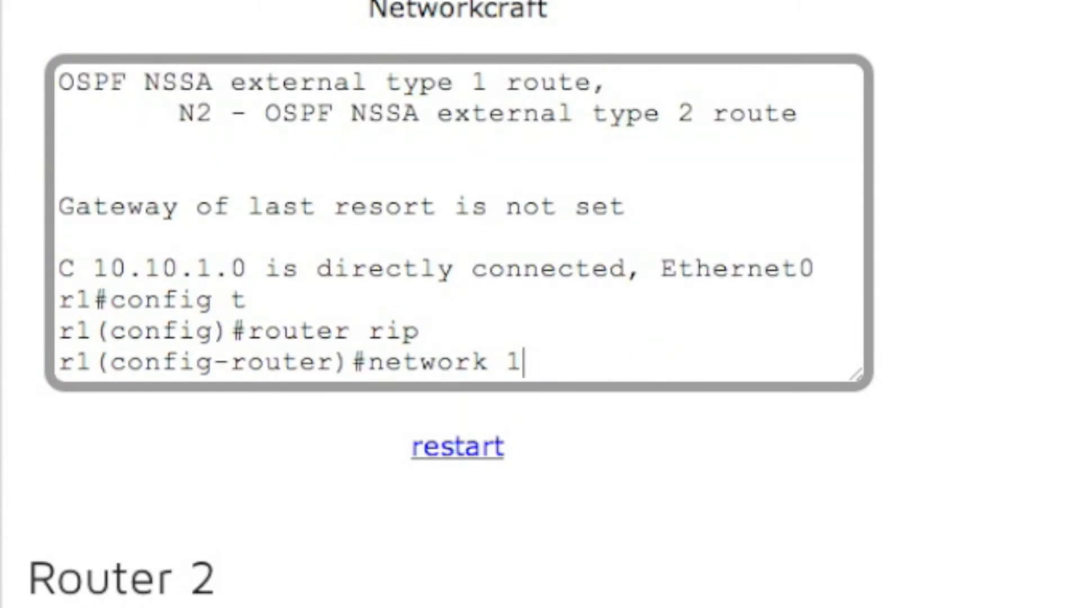
pyautogui.press('enter')
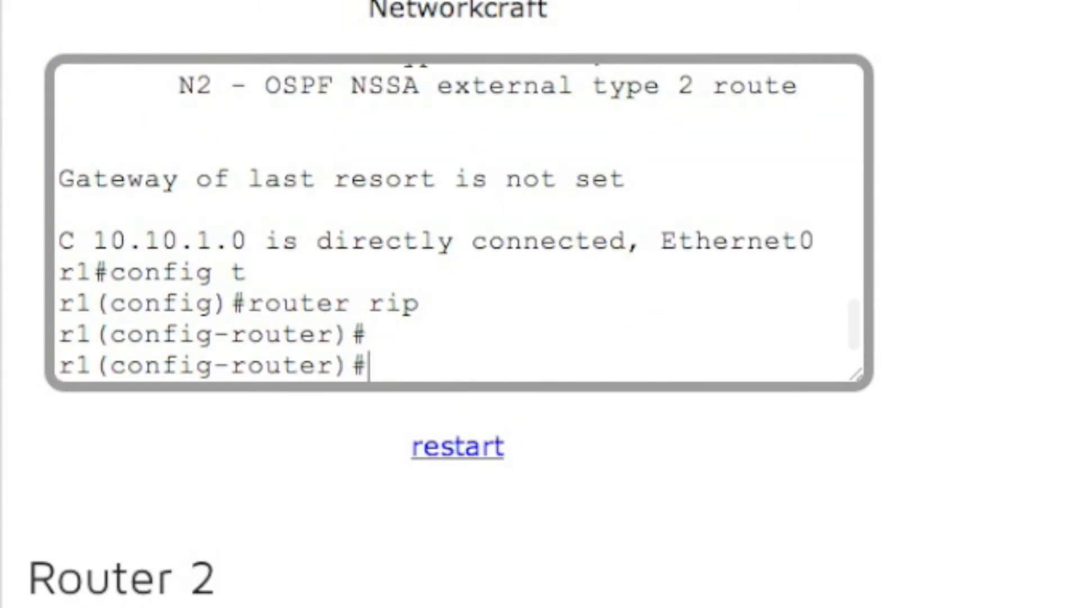
# Advertise networks 10.10.1.0 and 10.10.2.0 under RIP, then exit back to r1#
pyautogui.write('network 1')
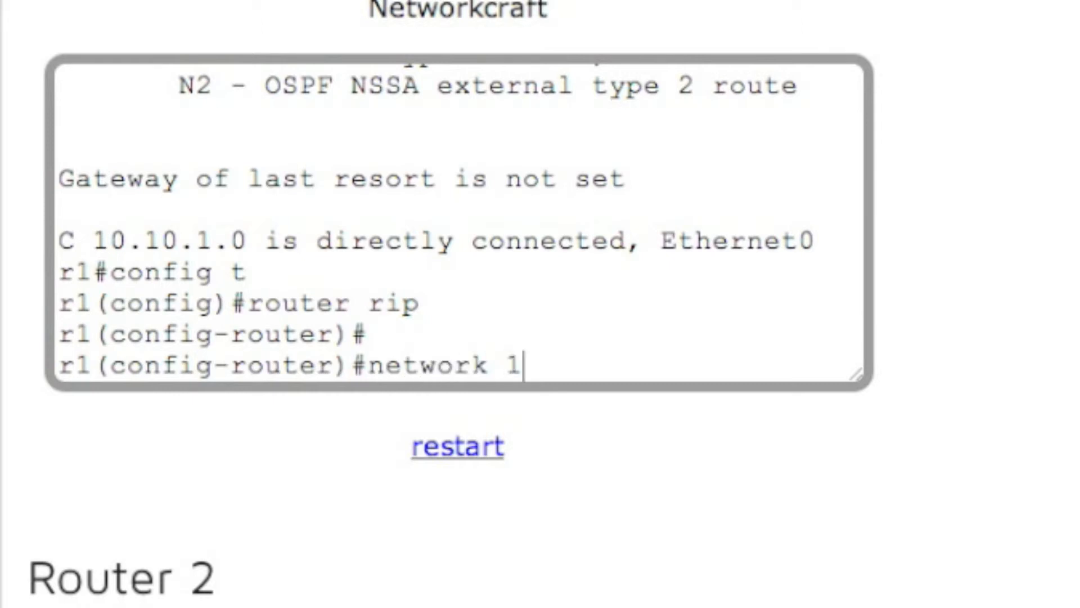
pyautogui.write('0.10.1.0')
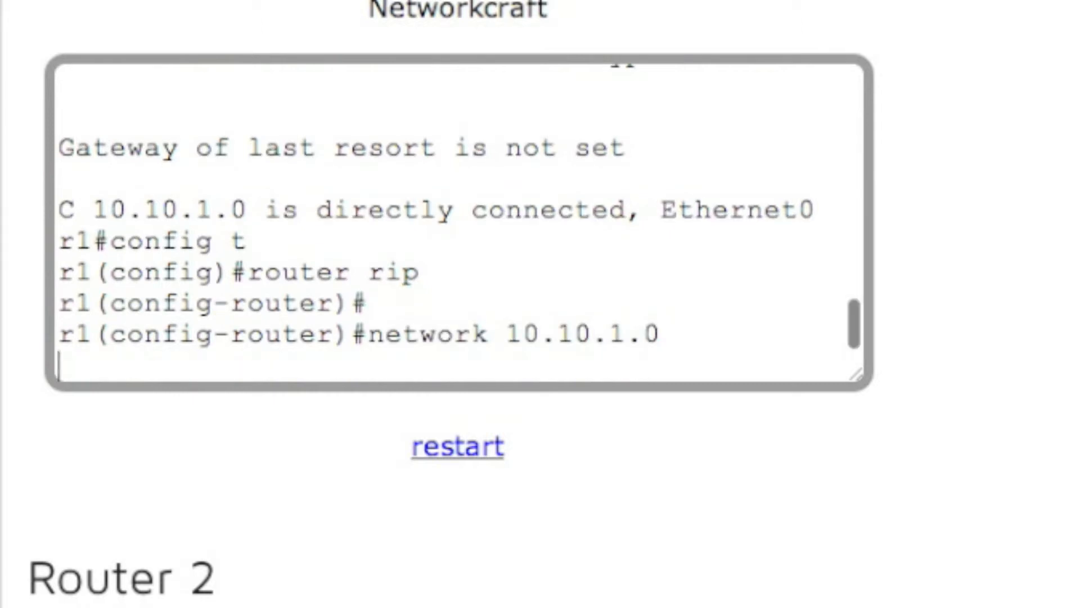
pyautogui.write('netw')
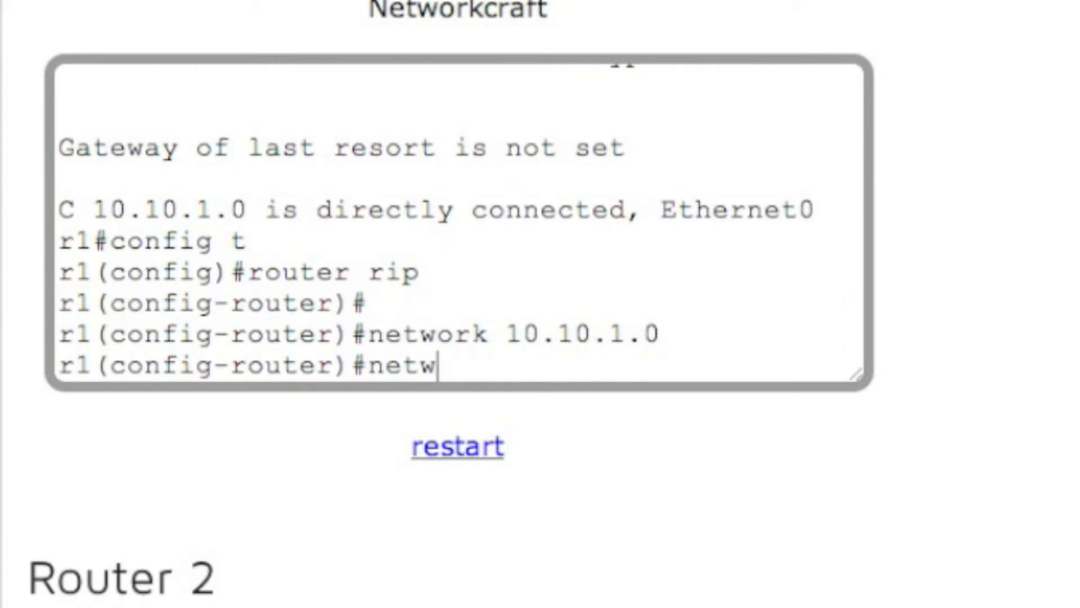
pyautogui.write('ork 10.10.2.0')
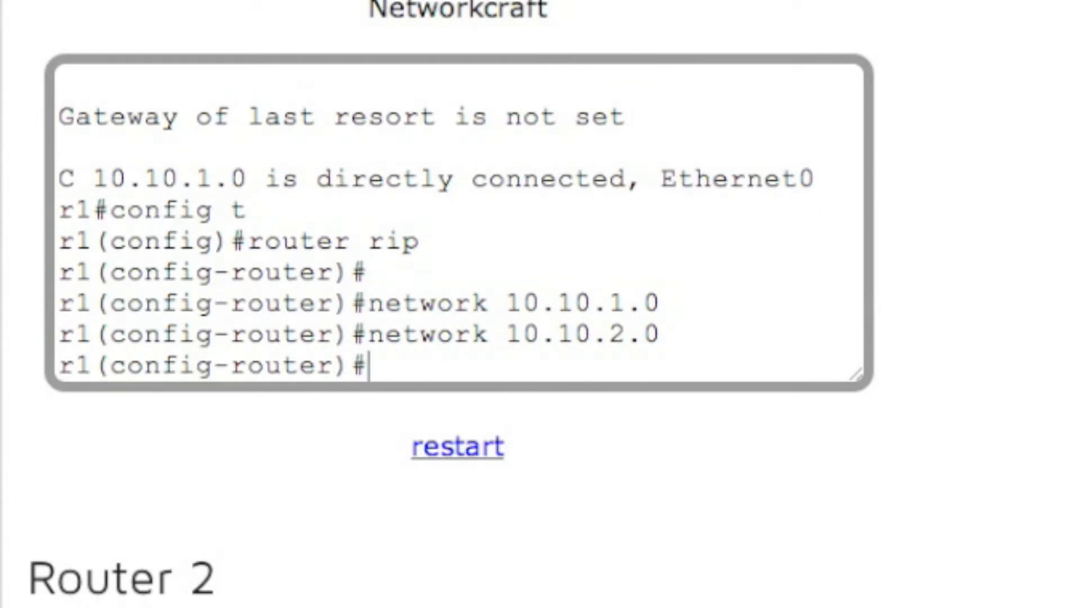
pyautogui.write('exit')
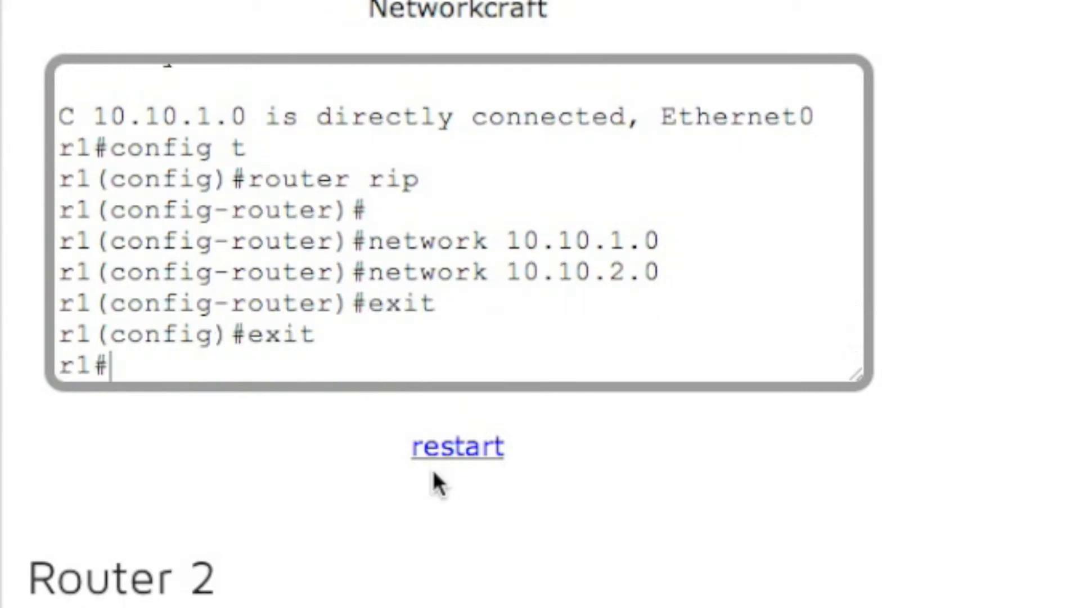
# Enter configuration mode on r2, enable router rip, and advertise network 10.10.1.0
pyautogui.scroll(-3)
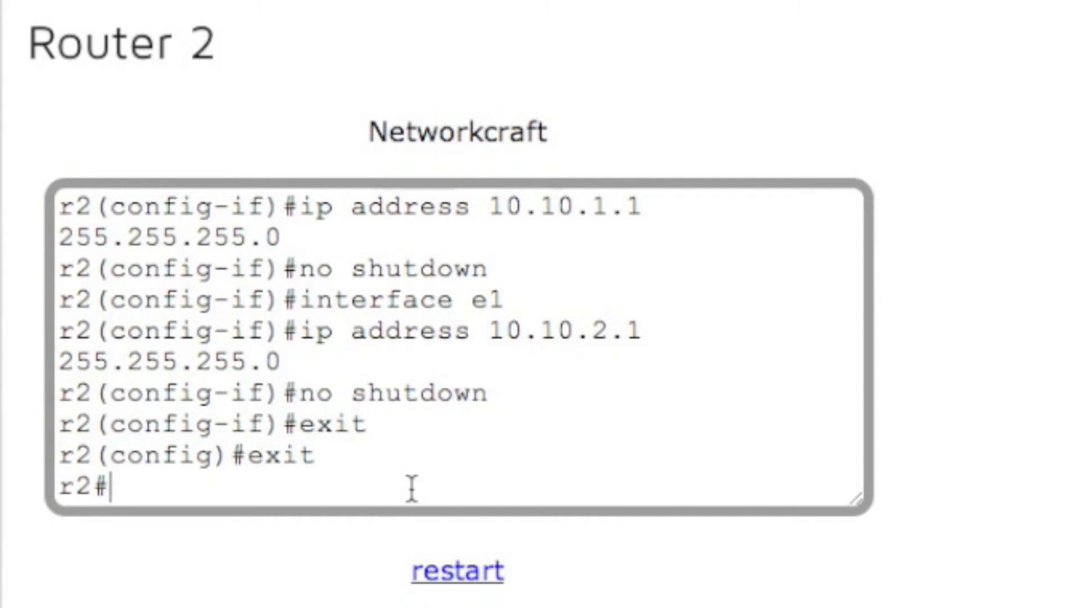
pyautogui.write('config t')
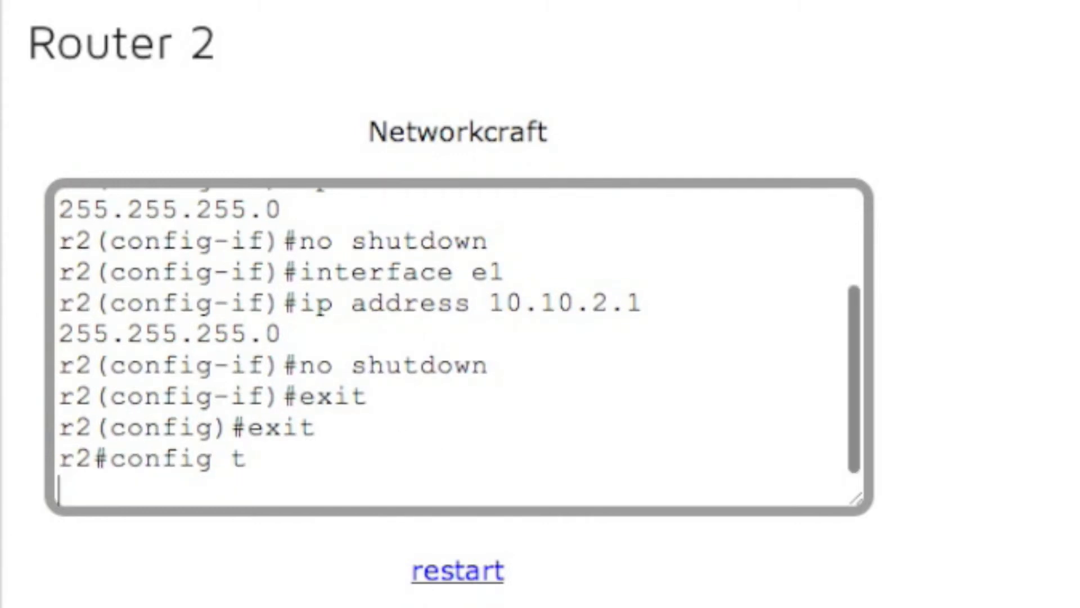
pyautogui.write('rou')
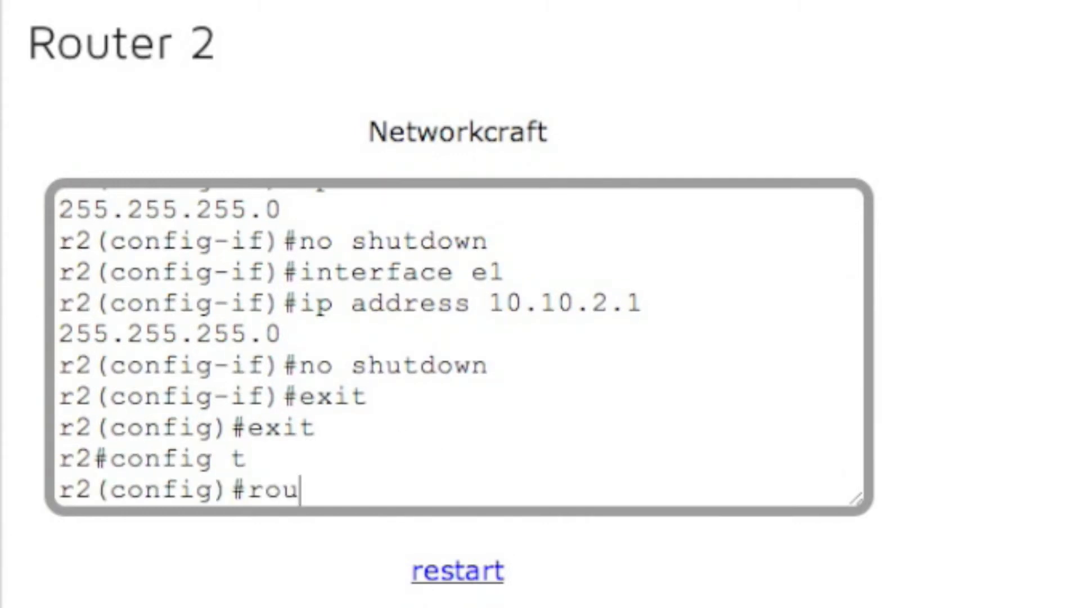
pyautogui.write('ter rip')
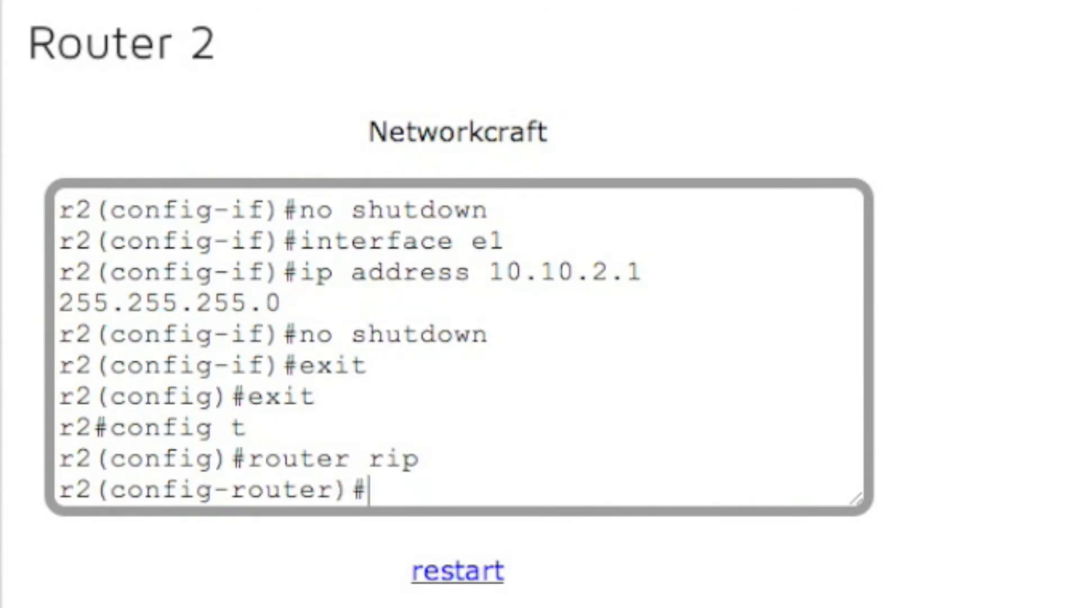
pyautogui.write('network 10.10.1.0')
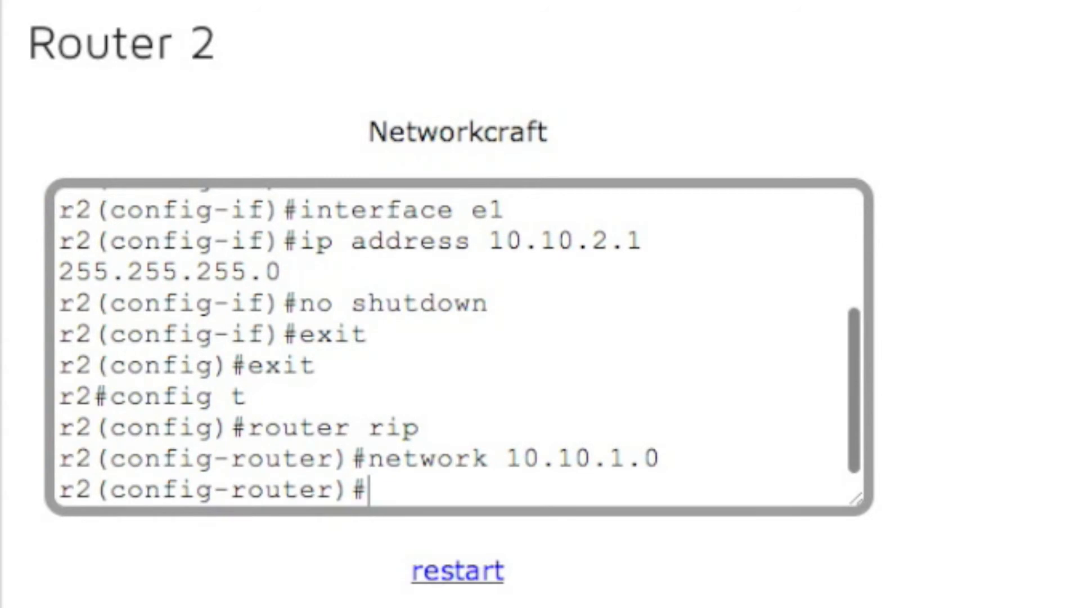
pyautogui.write('network 10.10.')
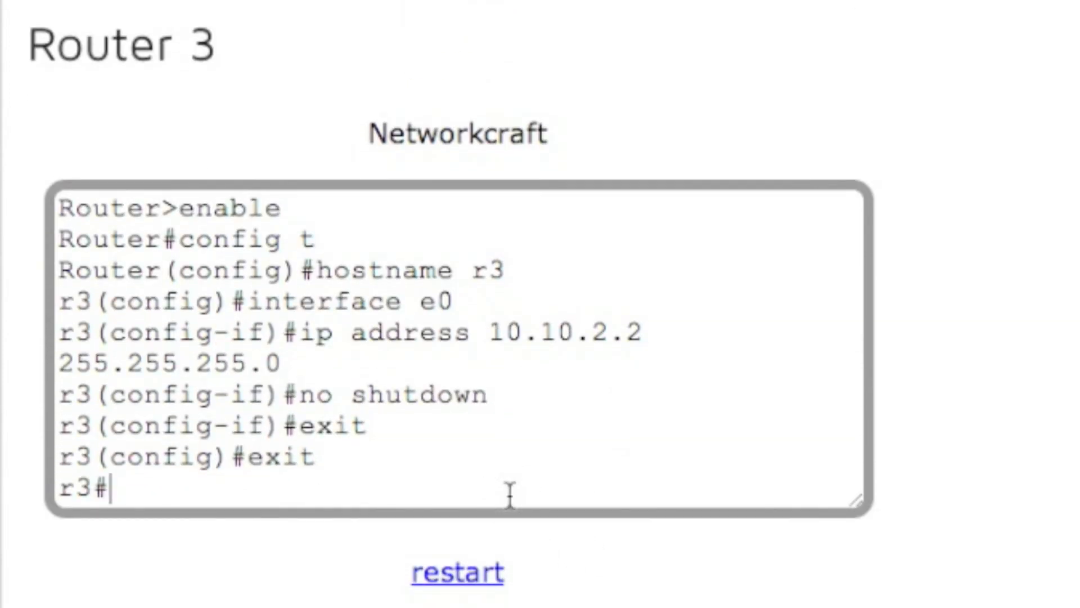
# On r3, advertise networks 10.10.2.0 and 10.10.1.0 under router rip, then exit configuration
pyautogui.write('config t')
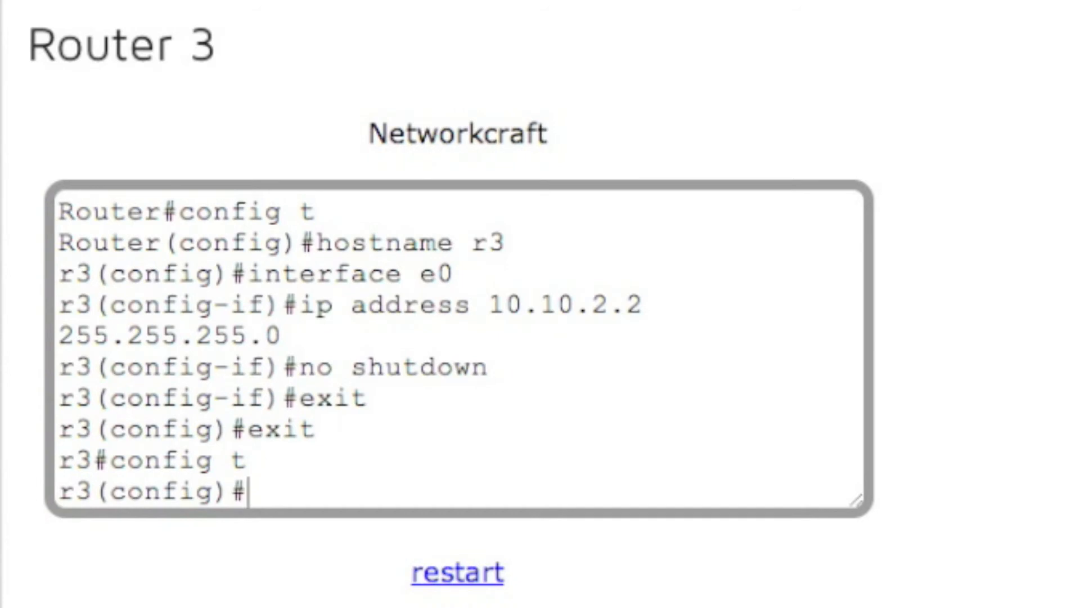
pyautogui.write('router rip')
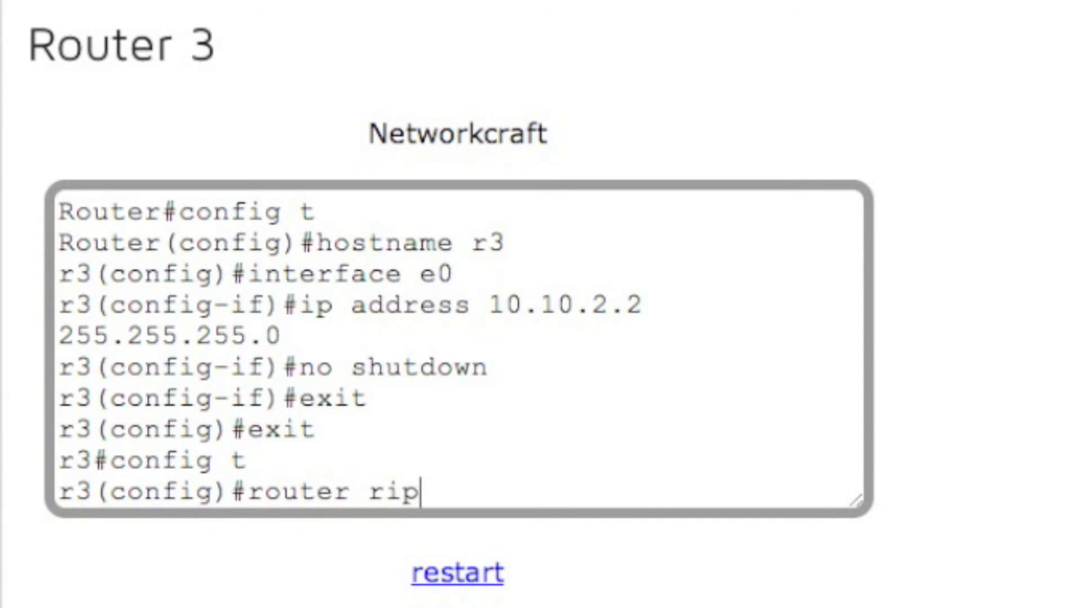
pyautogui.write('network 10.')
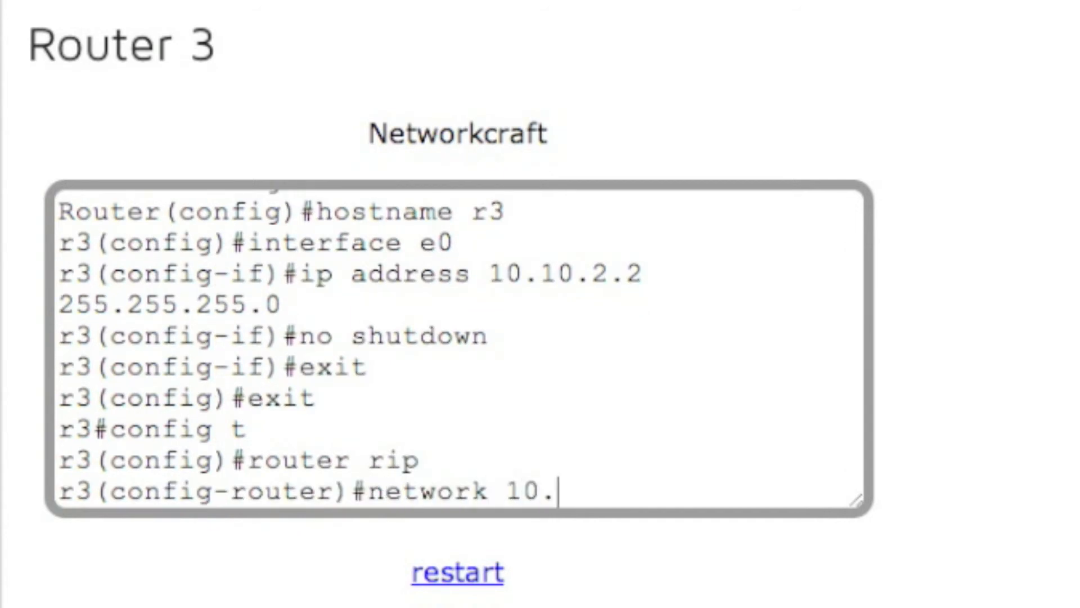
pyautogui.write('10.2.0')
pyautogui.write('network')
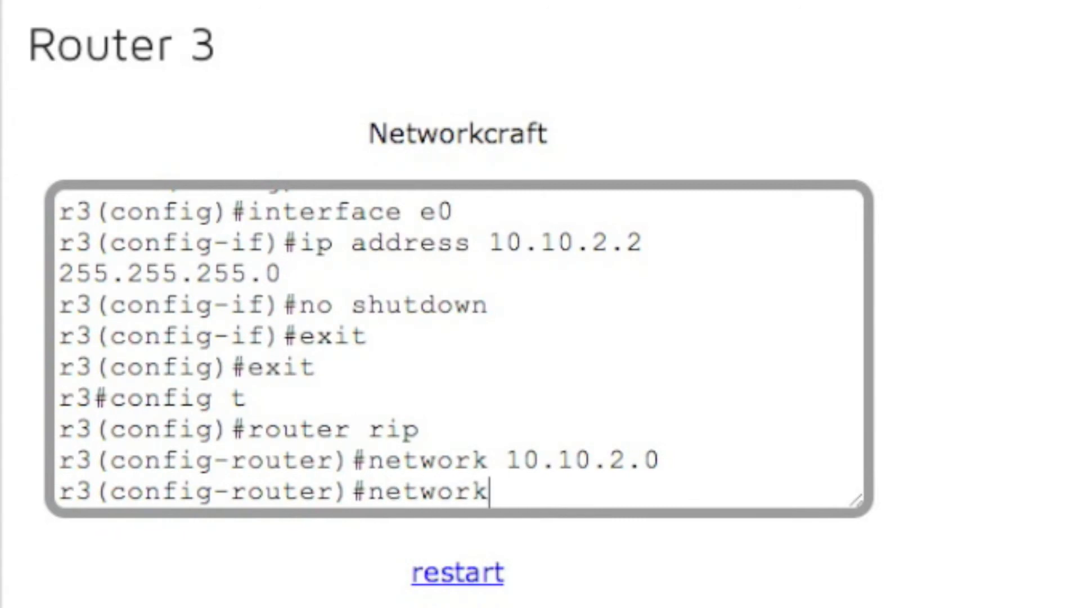
pyautogui.write('10.10.1.0')
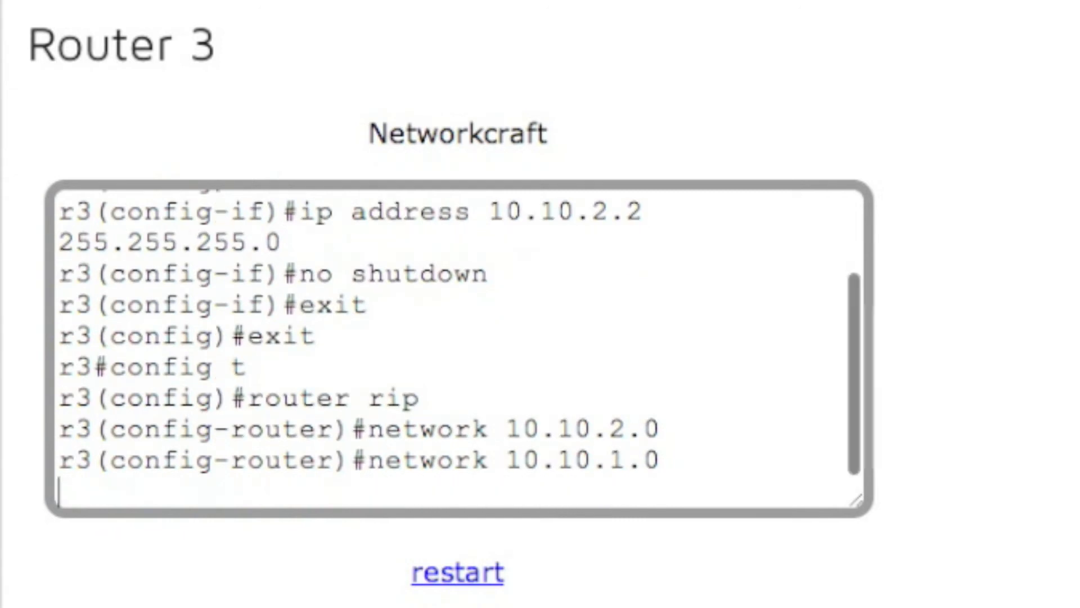
pyautogui.write('exit')
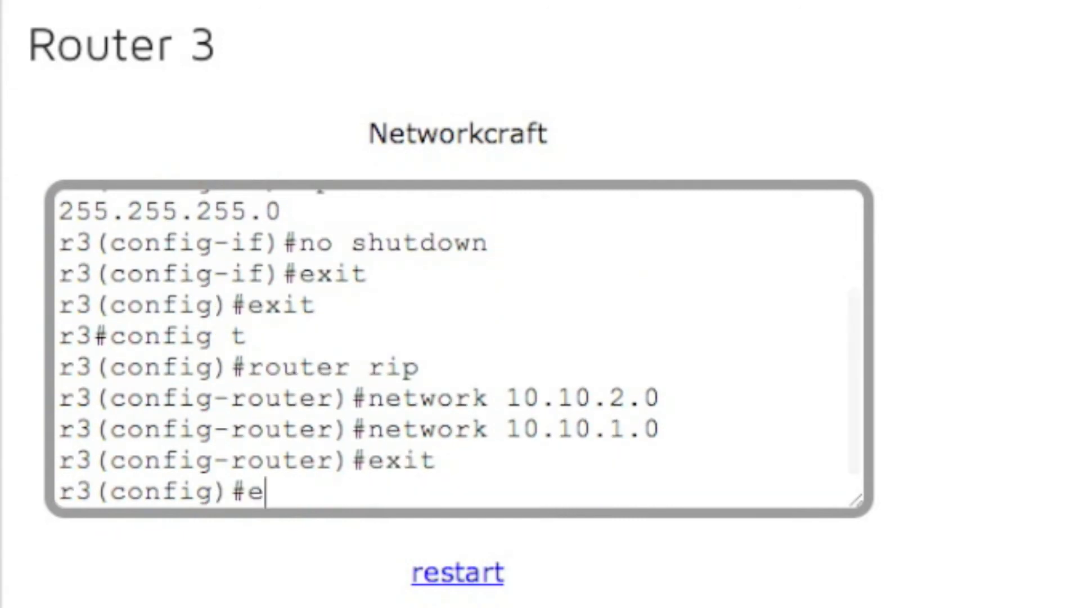
pyautogui.write('xit')
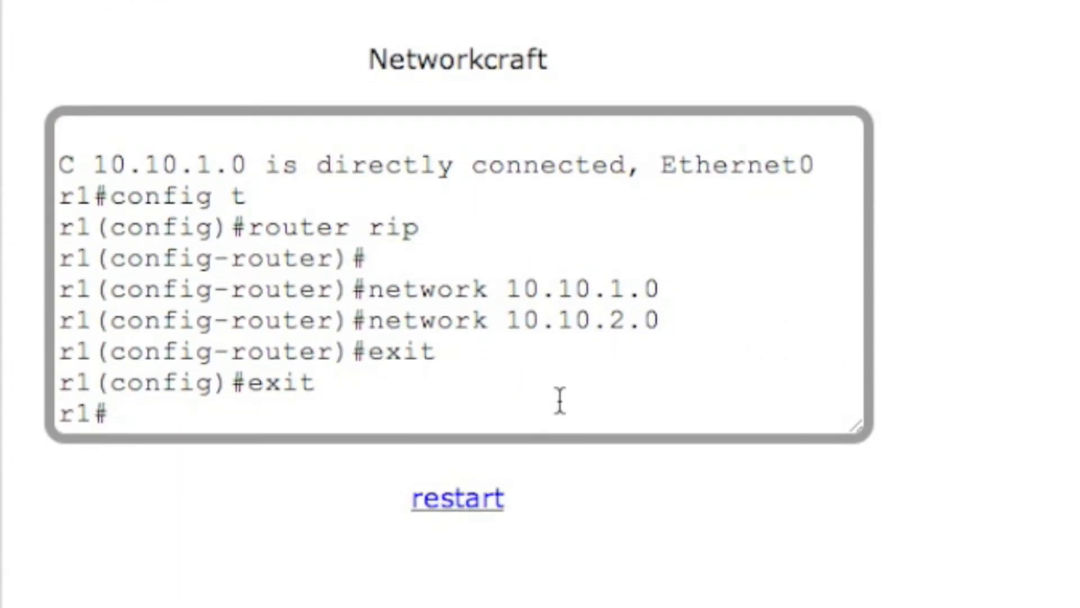
# Run show ip route on r1 to see the RIP route to 10.10.2.0 via 10.10.1.1
pyautogui.write('s')
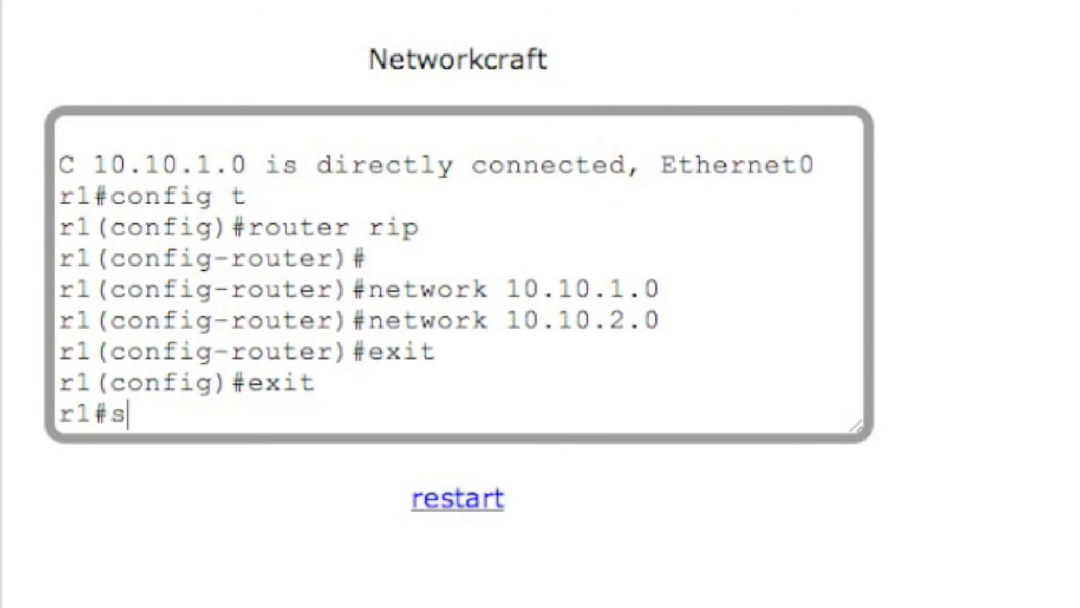
pyautogui.write('h ip route')
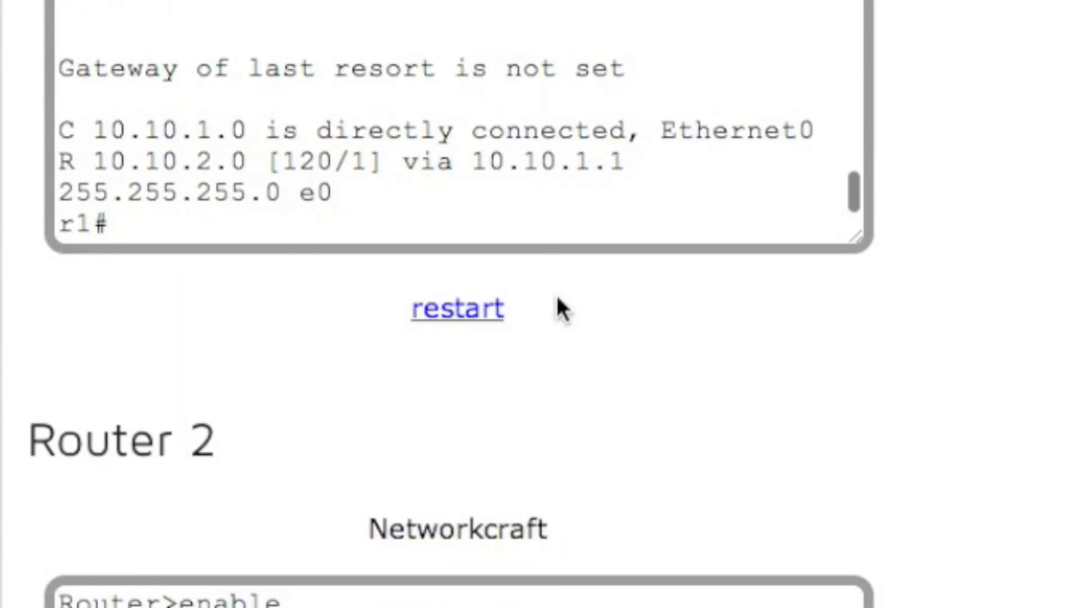
pyautogui.moveTo(715, 326)
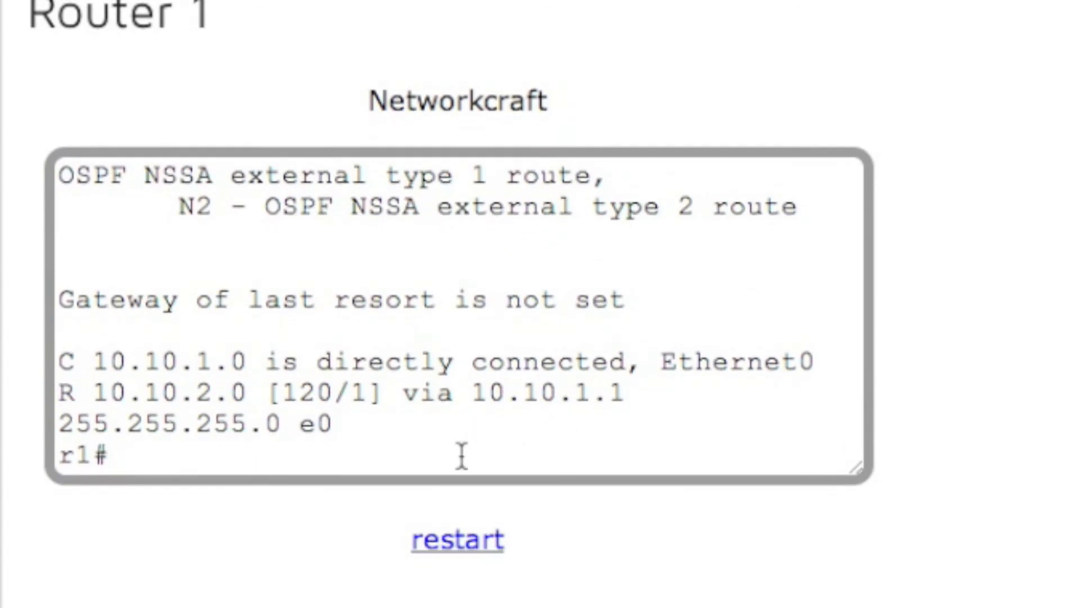
# Ping 10.10.2.2 from r1 and highlight the 100 percent (5/5) success rate
pyautogui.write('ping 10')
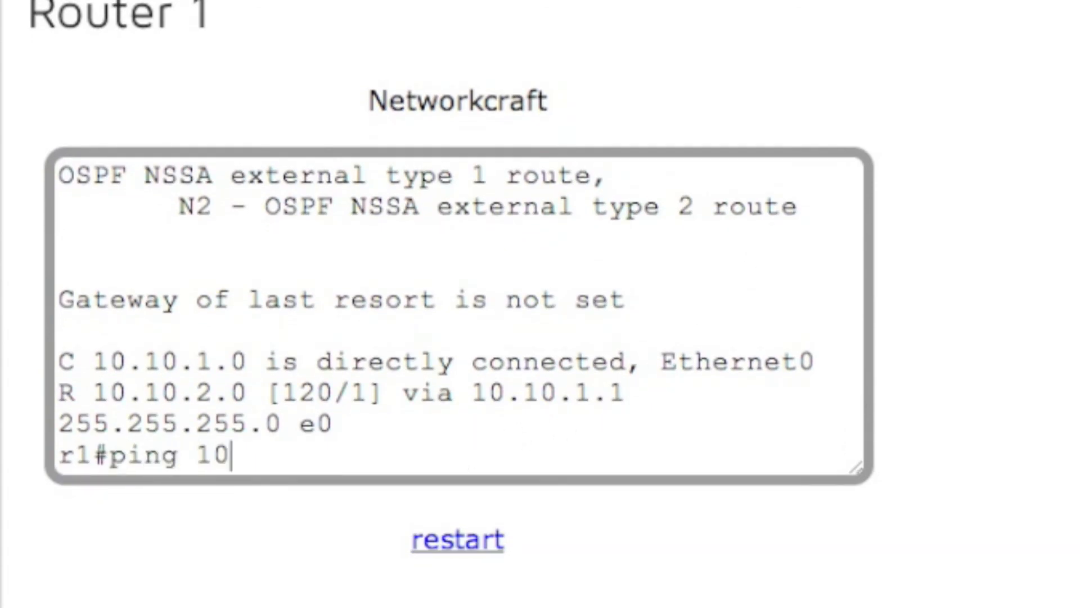
pyautogui.write('.10.2.2')
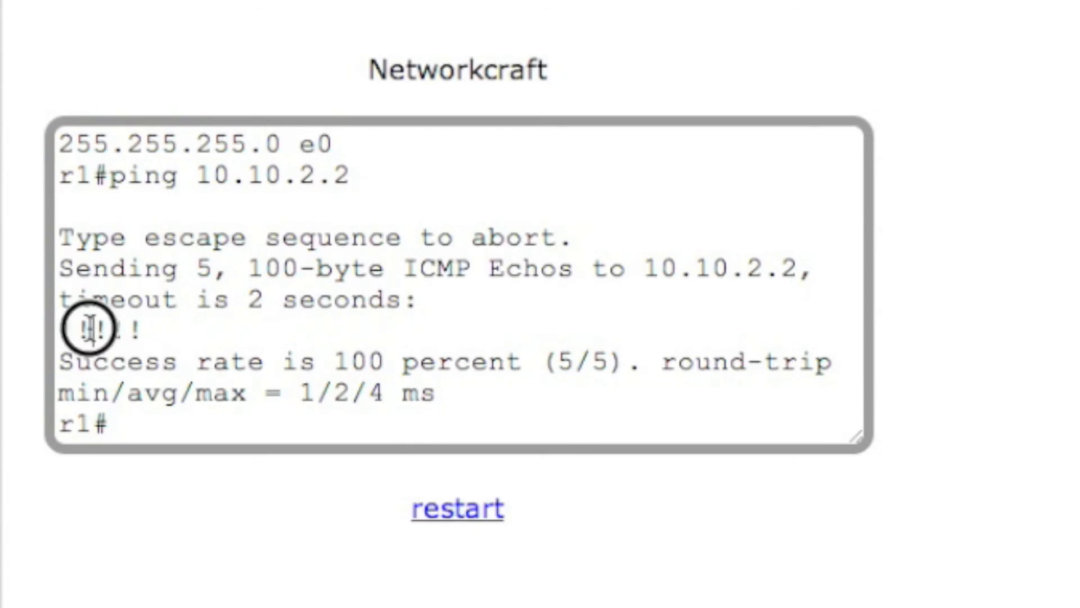
pyautogui.doubleClick(357, 362)
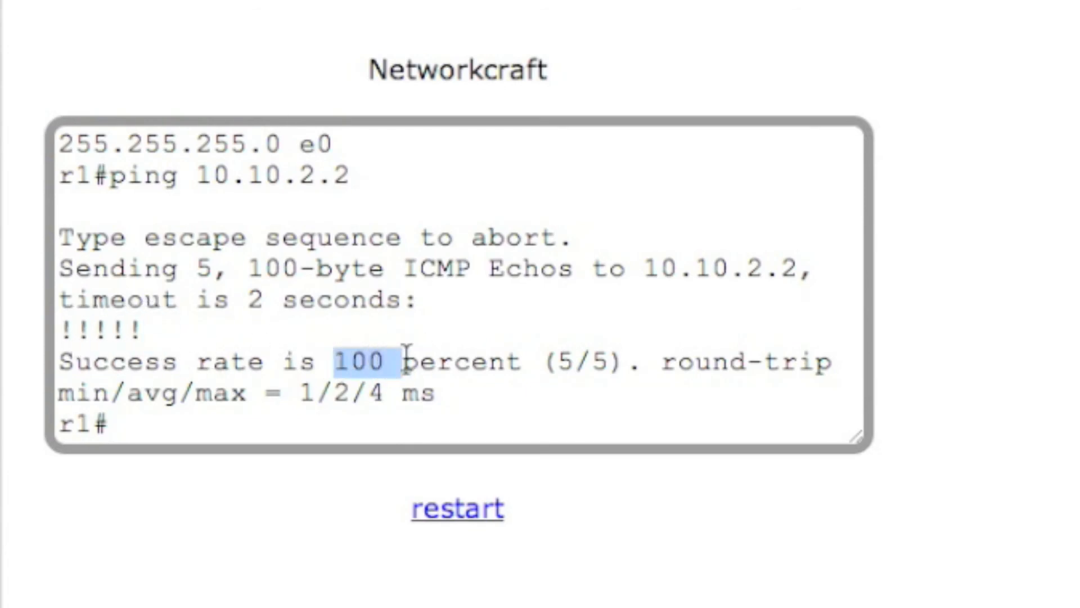
pyautogui.moveTo(511, 436)
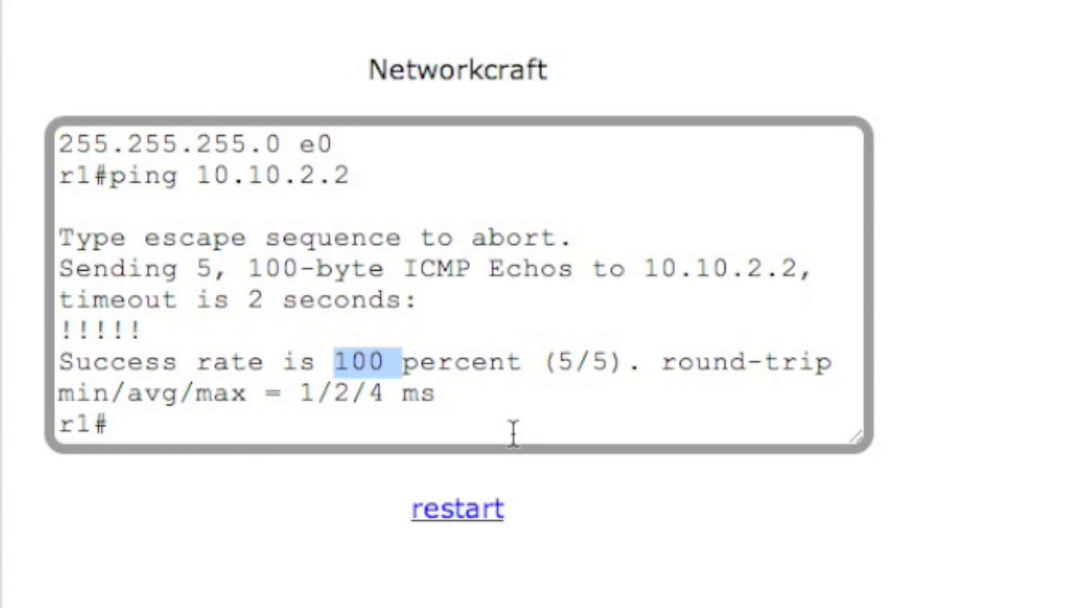
pyautogui.moveTo(376, 436)
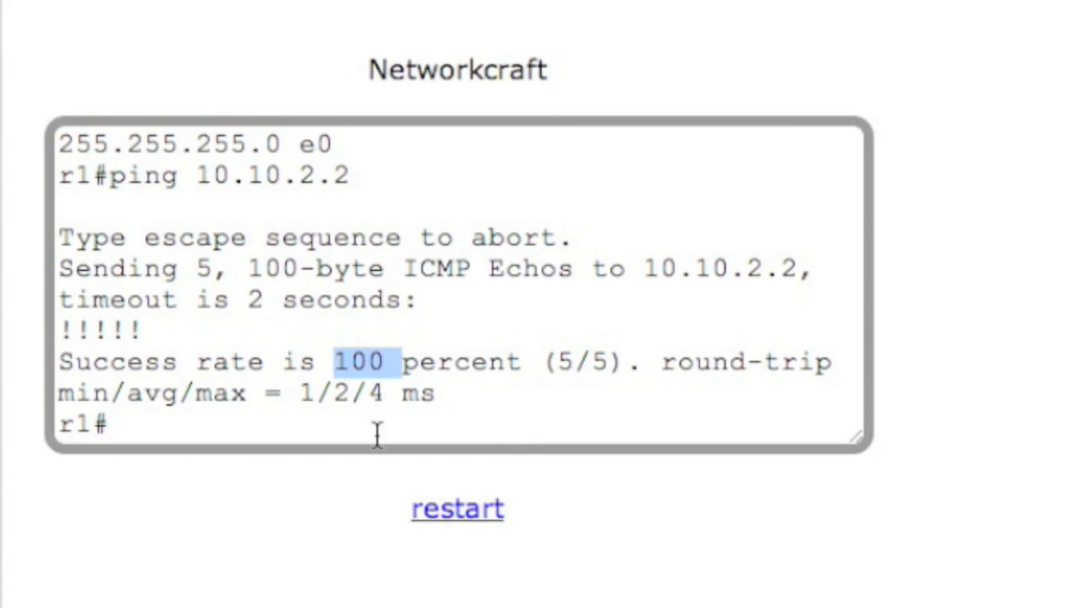